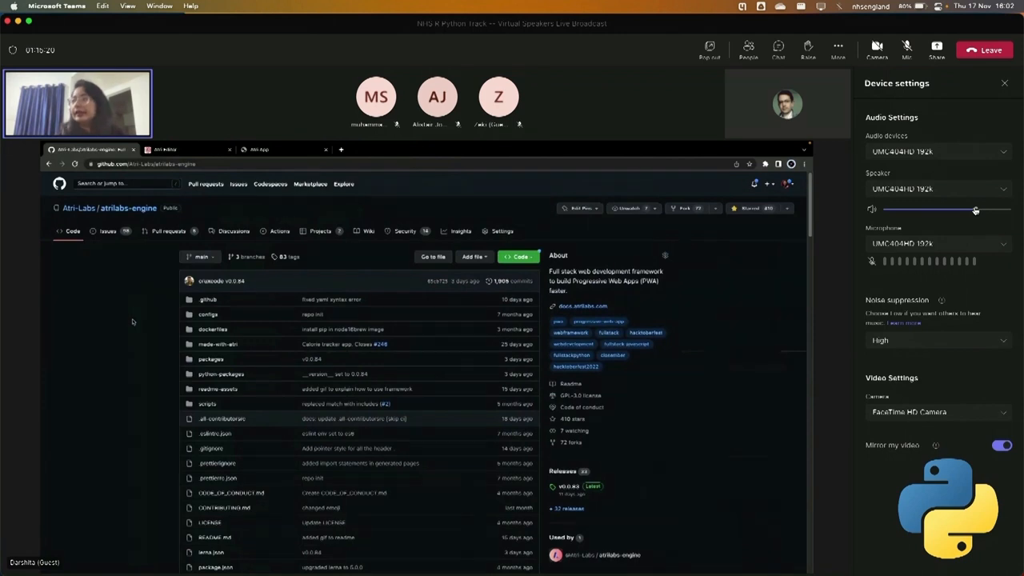
{"action": "mouse_move", "coordinate": [634, 416]}
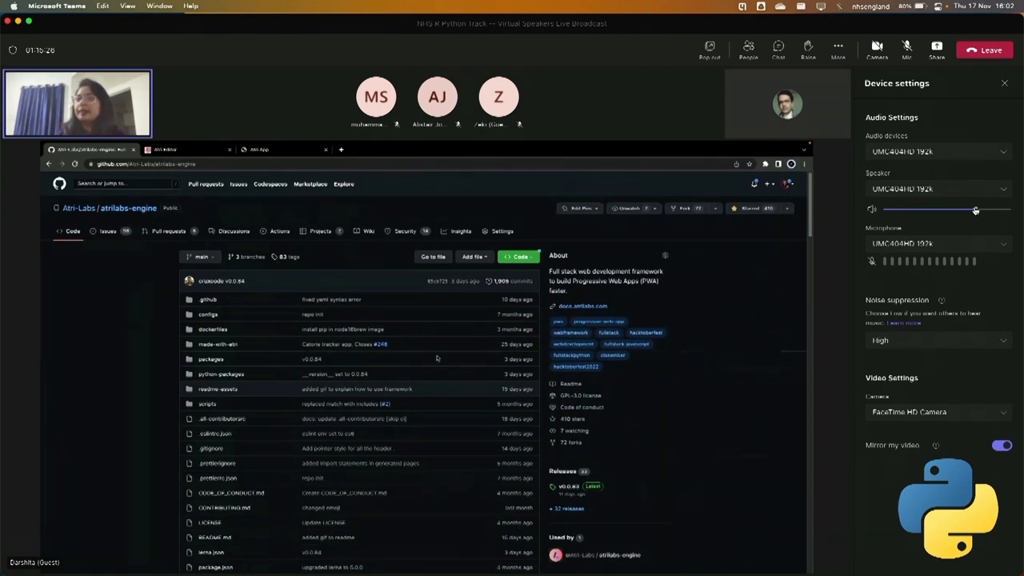
{"action": "mouse_move", "coordinate": [79, 208]}
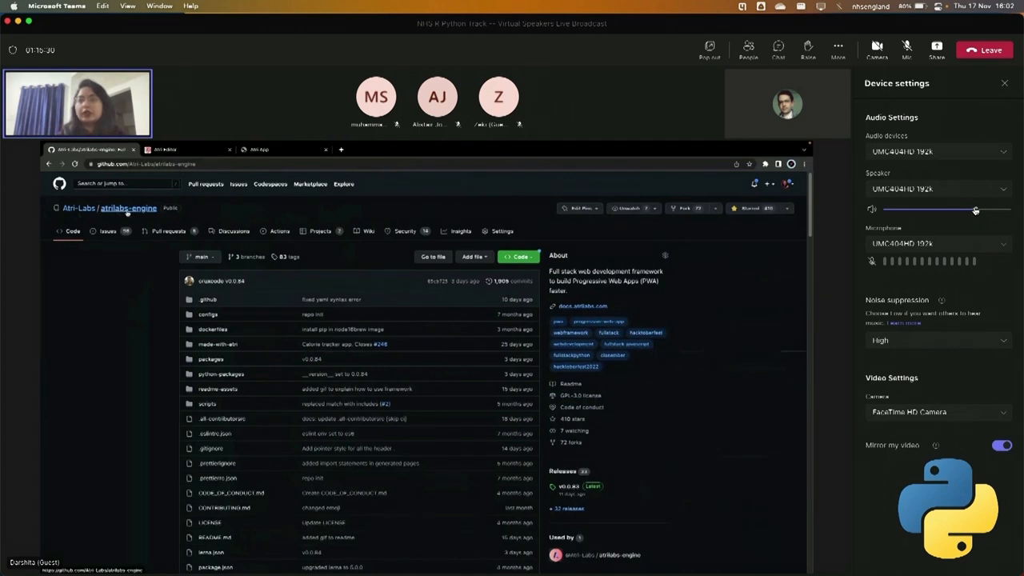
Scroll the atrilabs-engine README to the 'What can I build using this framework?' heading.
{"action": "scroll", "scroll_direction": "down", "scroll_amount": 3}
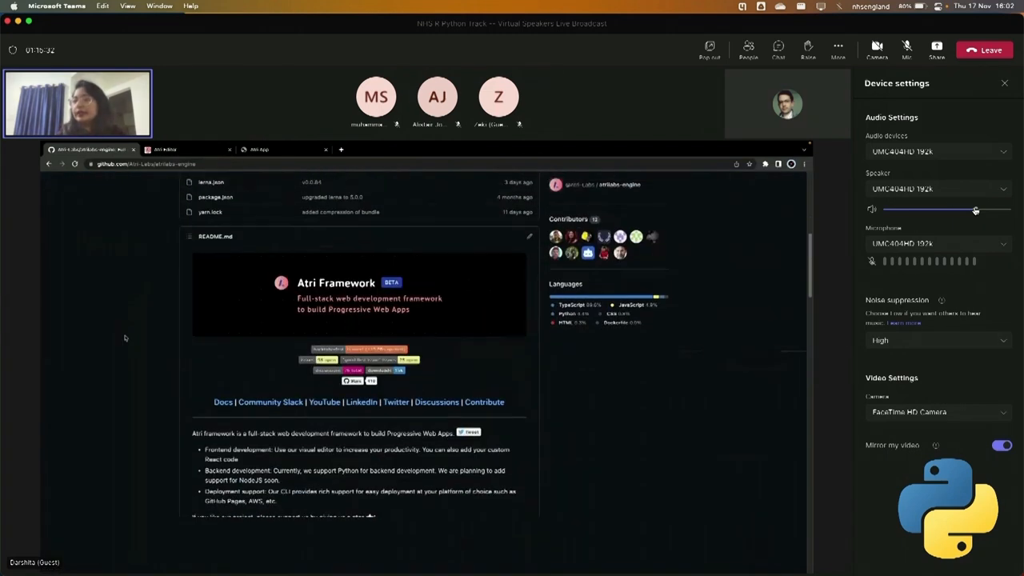
{"action": "scroll", "scroll_direction": "down", "scroll_amount": 3}
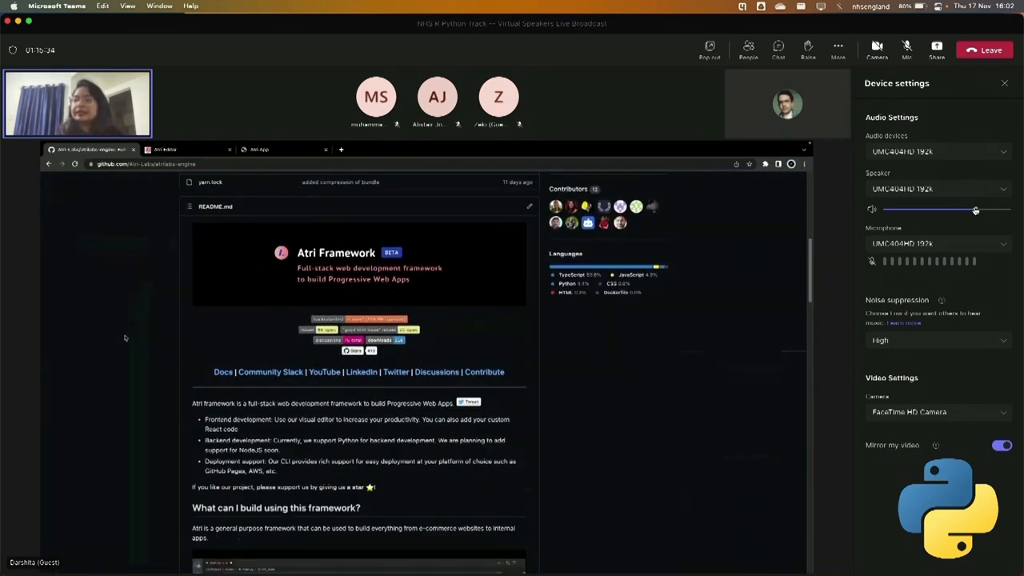
{"action": "scroll", "scroll_direction": "down", "scroll_amount": 3}
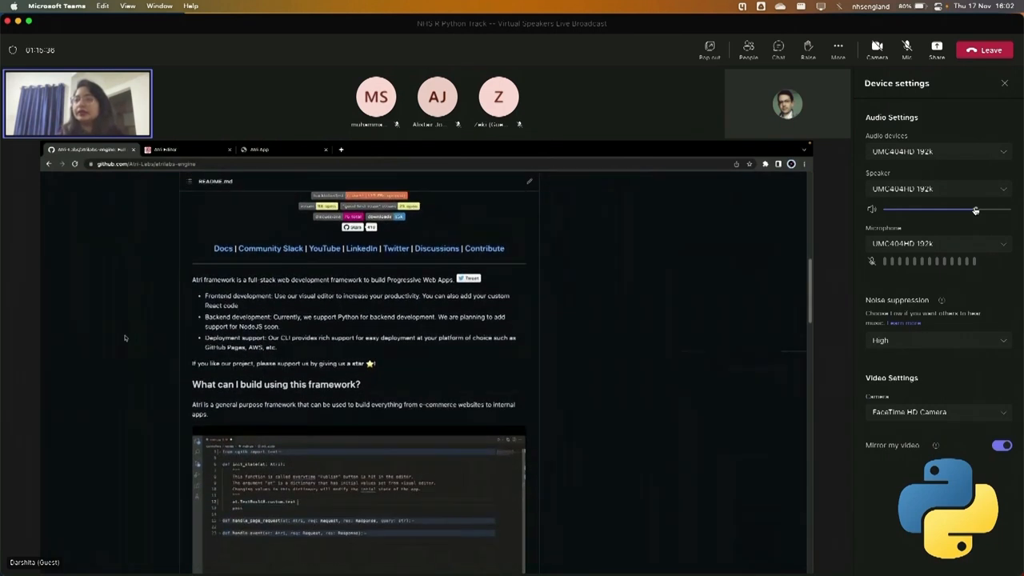
{"action": "scroll", "scroll_direction": "down", "scroll_amount": 3}
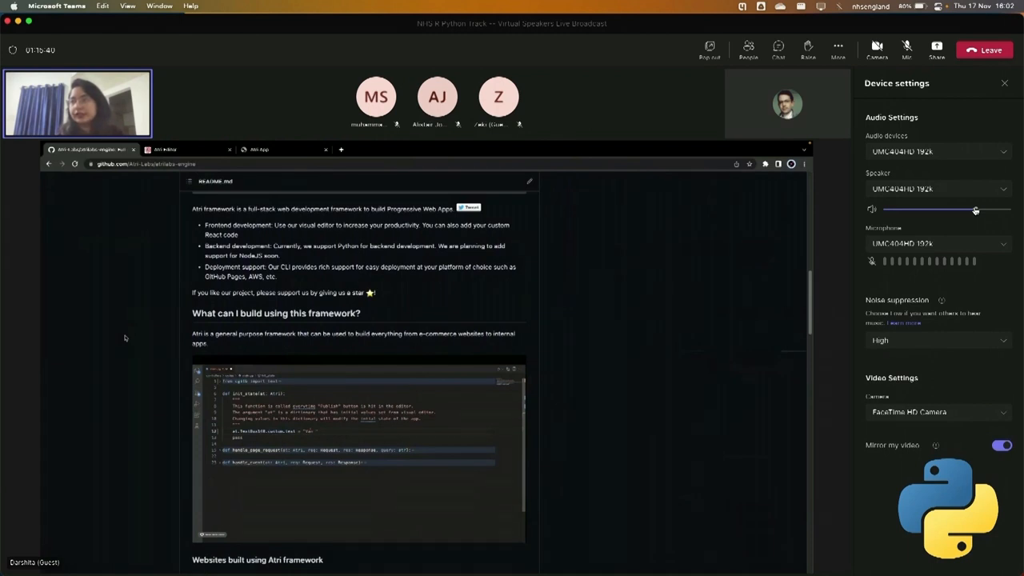
{"action": "scroll", "scroll_direction": "up", "scroll_amount": 3}
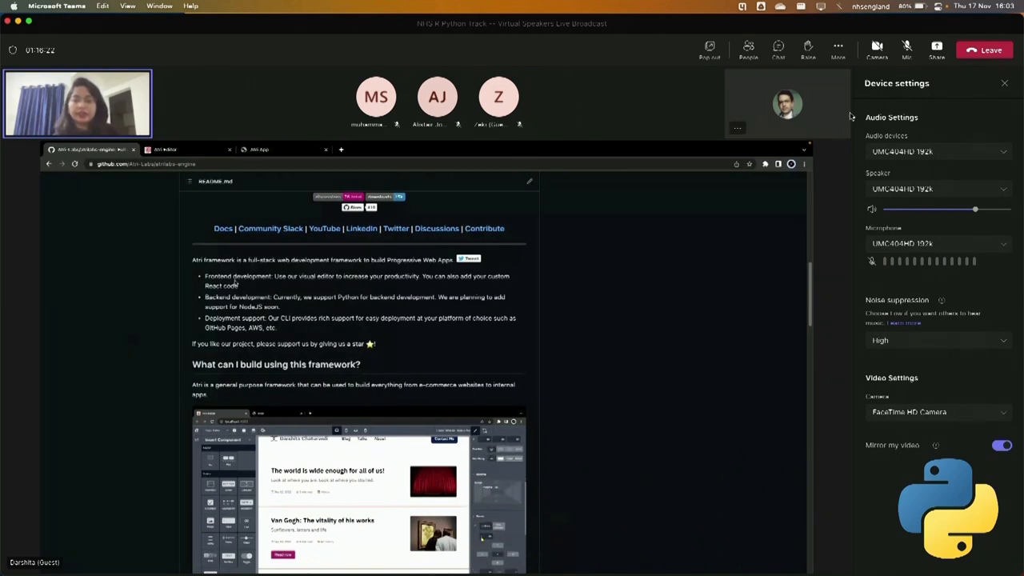
Dismiss the Device settings pane and choose an option from the meeting toolbar's More menu.
{"action": "left_click", "coordinate": [1005, 83]}
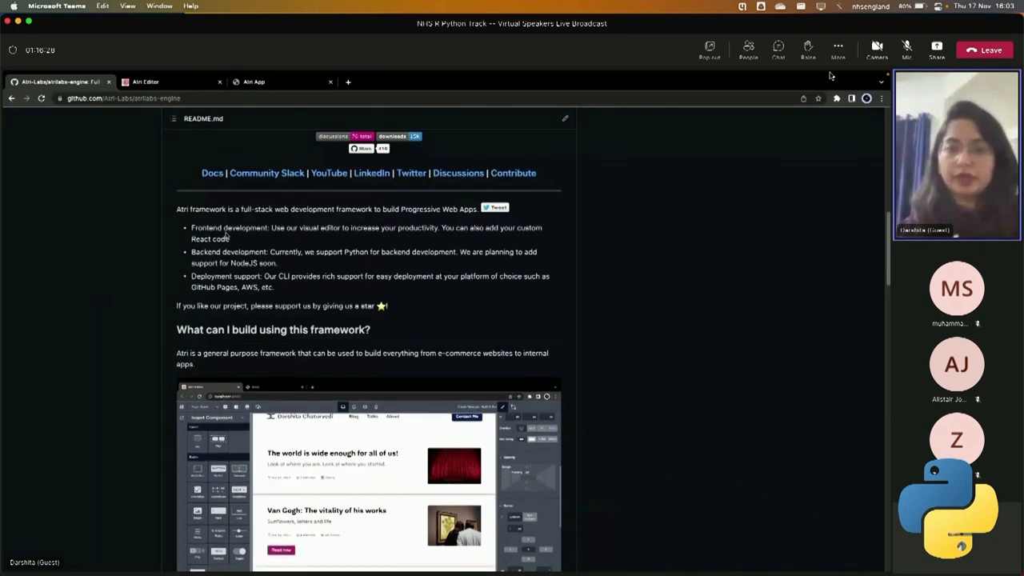
{"action": "left_click", "coordinate": [839, 46]}
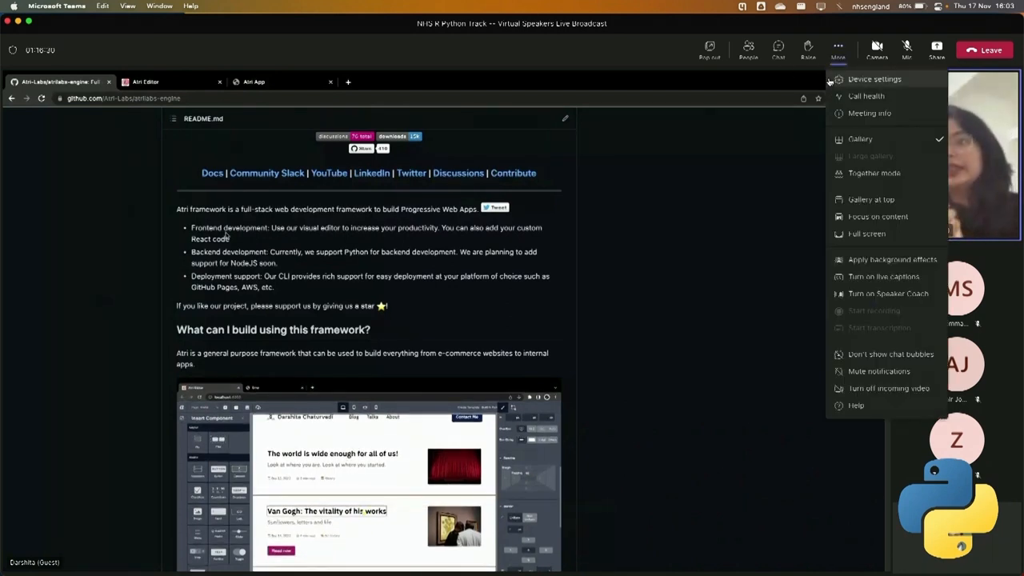
{"action": "mouse_move", "coordinate": [873, 173]}
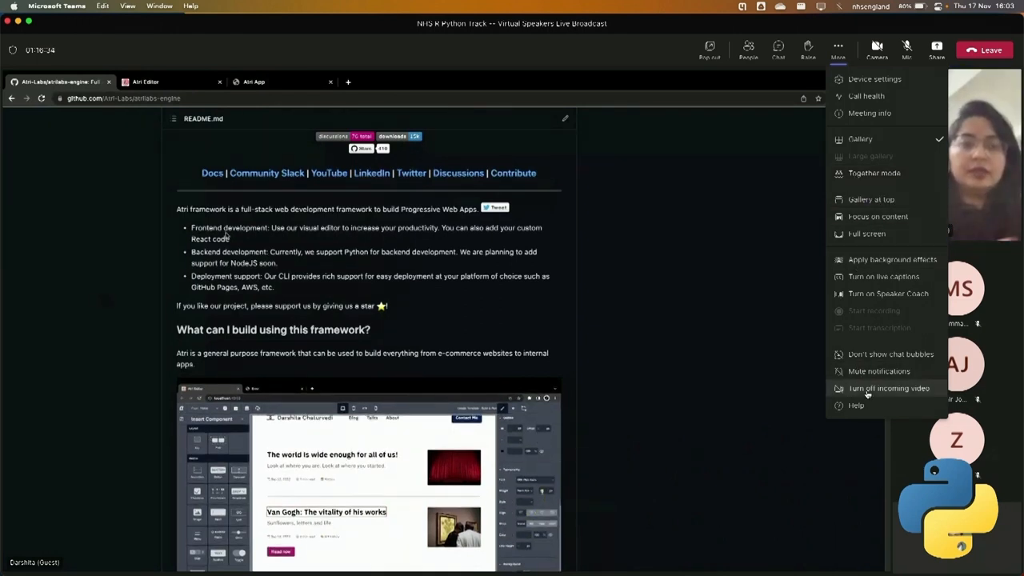
{"action": "left_click", "coordinate": [752, 294]}
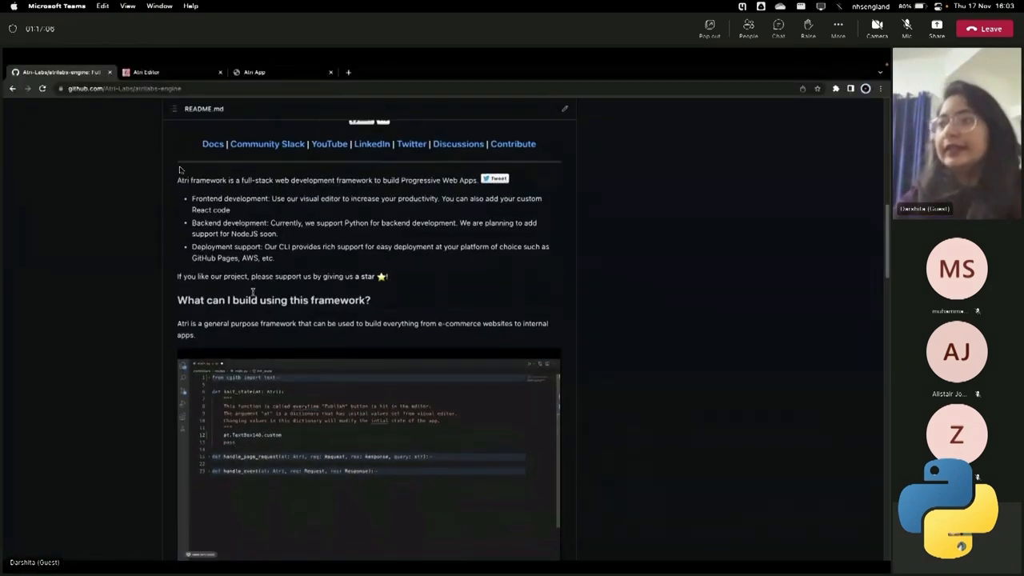
{"action": "scroll", "scroll_direction": "down", "scroll_amount": 3}
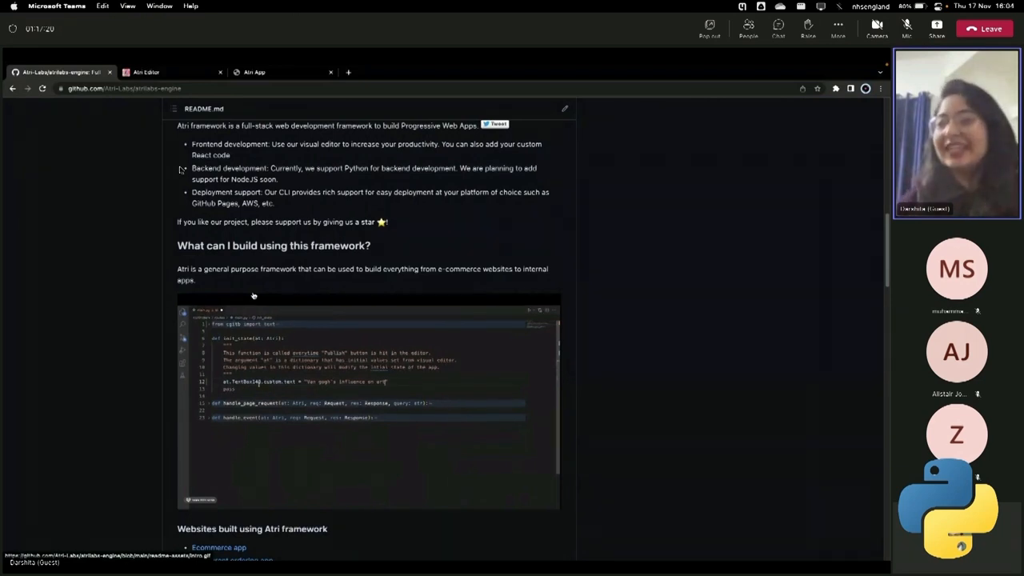
{"action": "scroll", "scroll_direction": "down", "scroll_amount": 3}
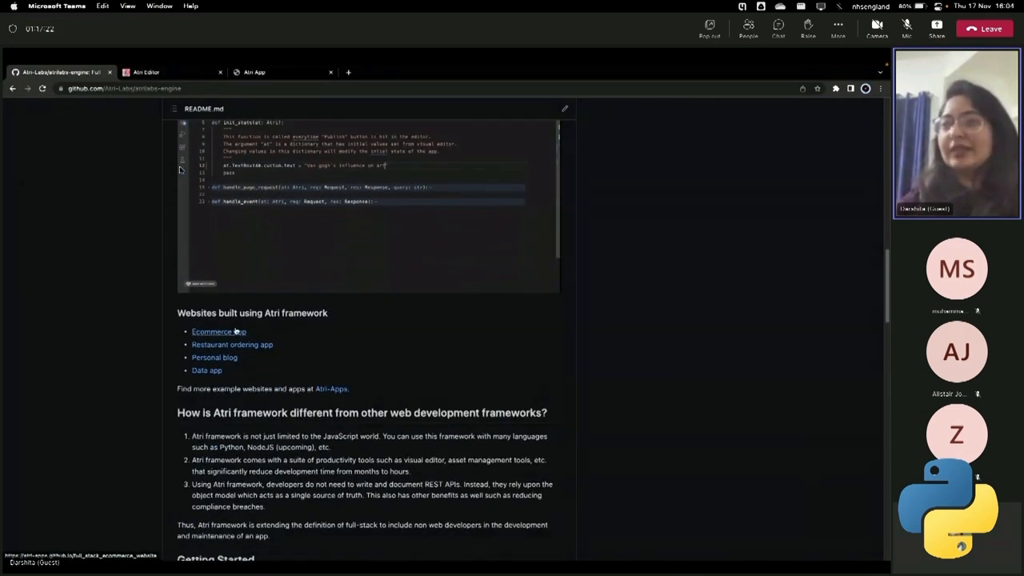
{"action": "left_click", "coordinate": [218, 331]}
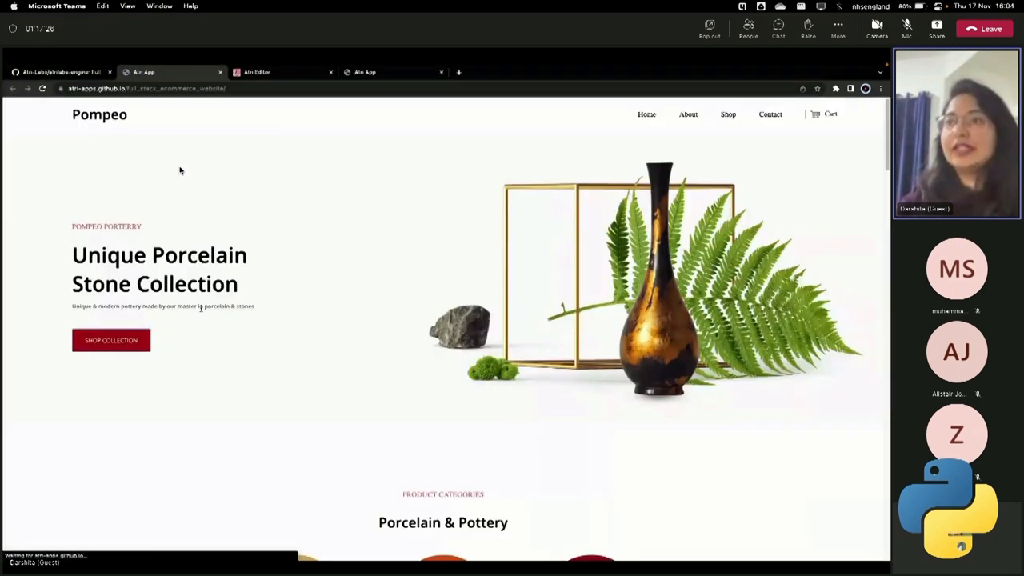
{"action": "scroll", "scroll_direction": "down", "scroll_amount": 3}
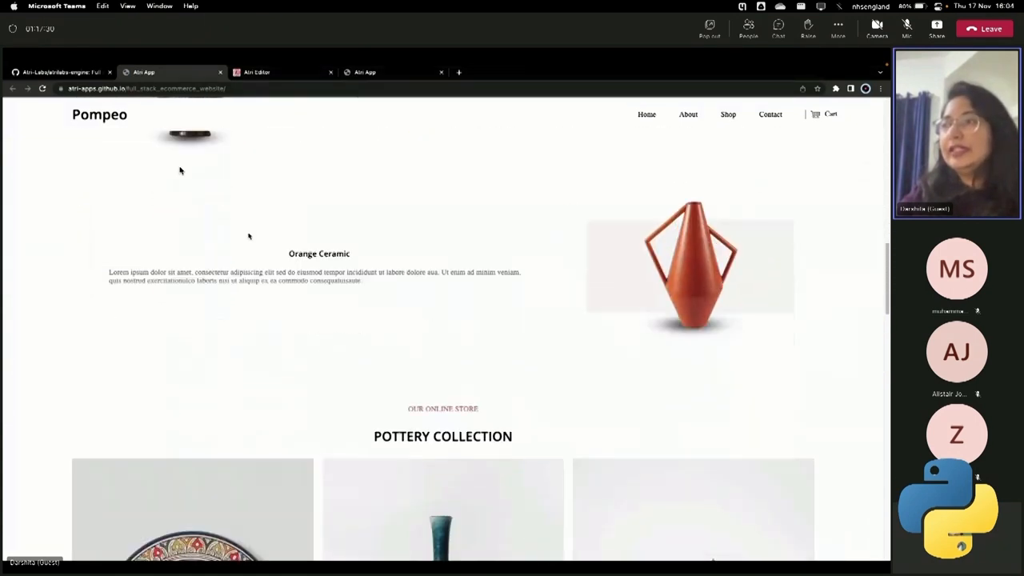
{"action": "scroll", "scroll_direction": "down", "scroll_amount": 3}
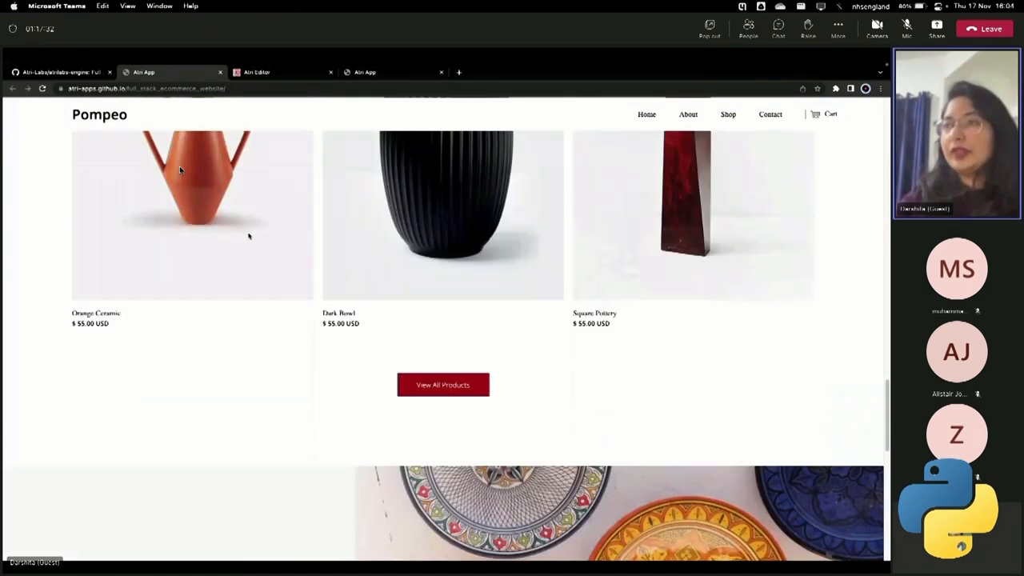
{"action": "scroll", "scroll_direction": "down", "scroll_amount": 3}
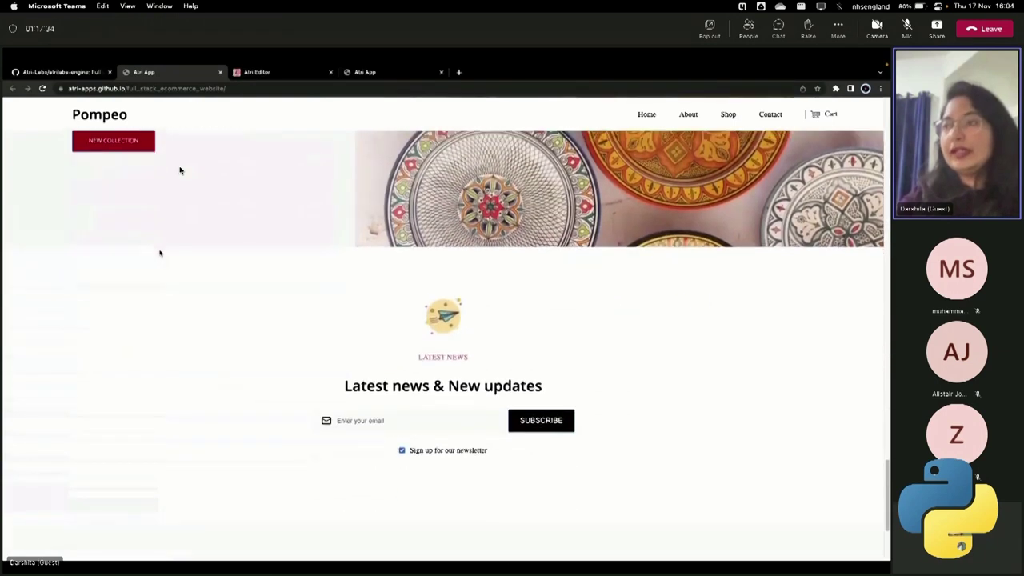
{"action": "scroll", "scroll_direction": "down", "scroll_amount": 3}
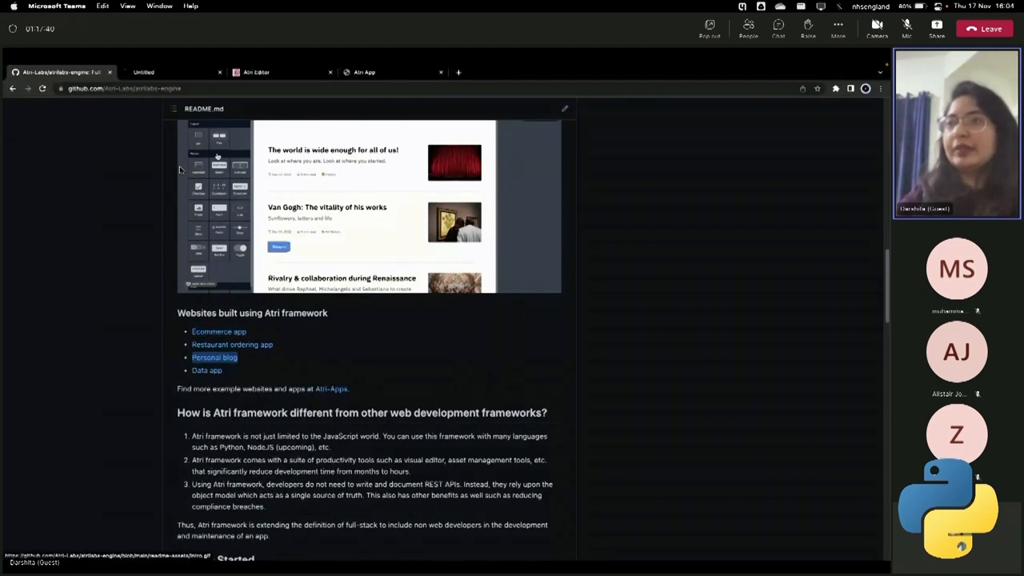
{"action": "left_click", "coordinate": [214, 357]}
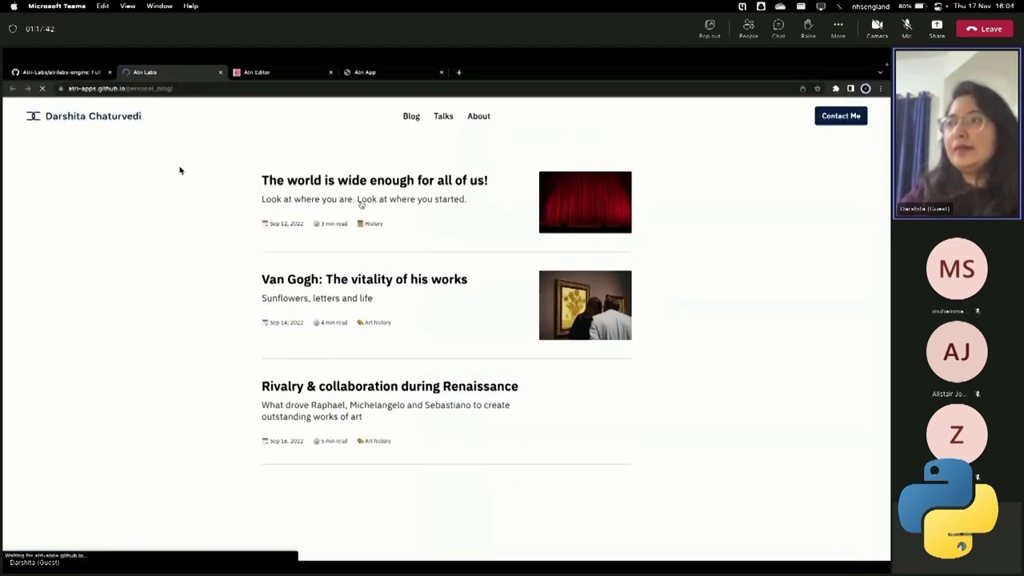
{"action": "left_click", "coordinate": [374, 179]}
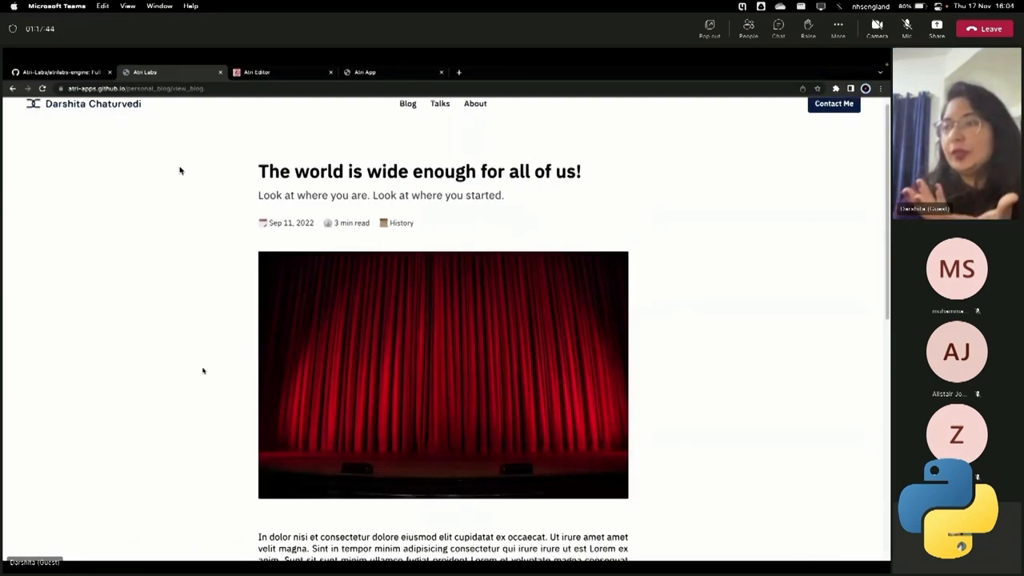
{"action": "scroll", "scroll_direction": "down", "scroll_amount": 3}
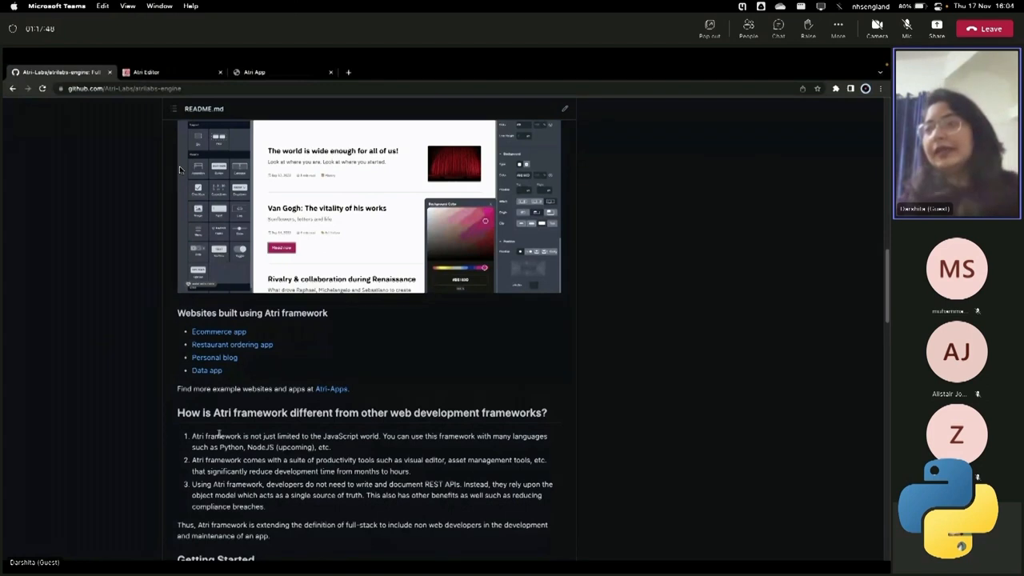
Scroll the README past 'Websites built using Atri framework' to the Getting Started install commands.
{"action": "scroll", "scroll_direction": "down", "scroll_amount": 3}
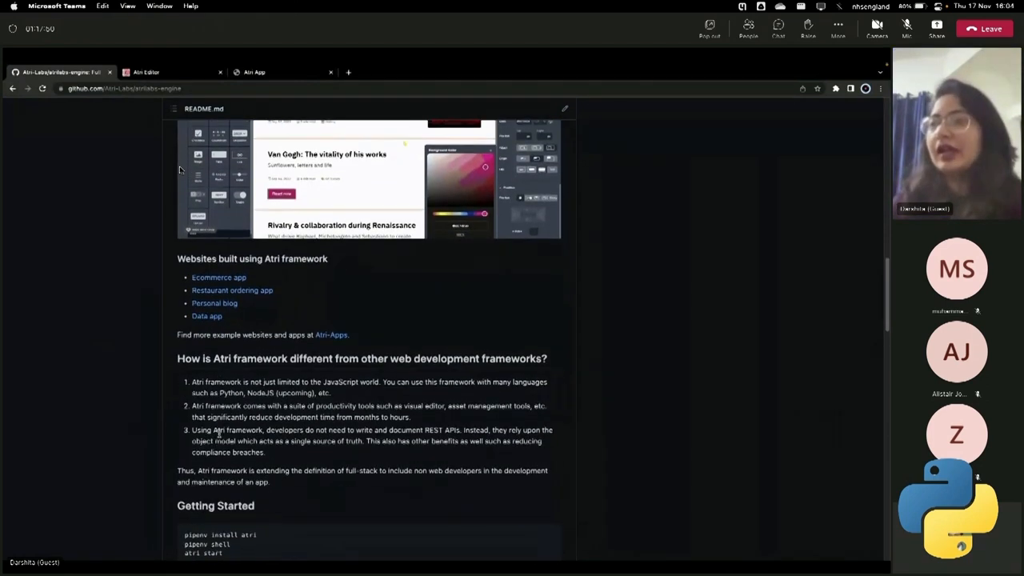
{"action": "scroll", "scroll_direction": "down", "scroll_amount": 3}
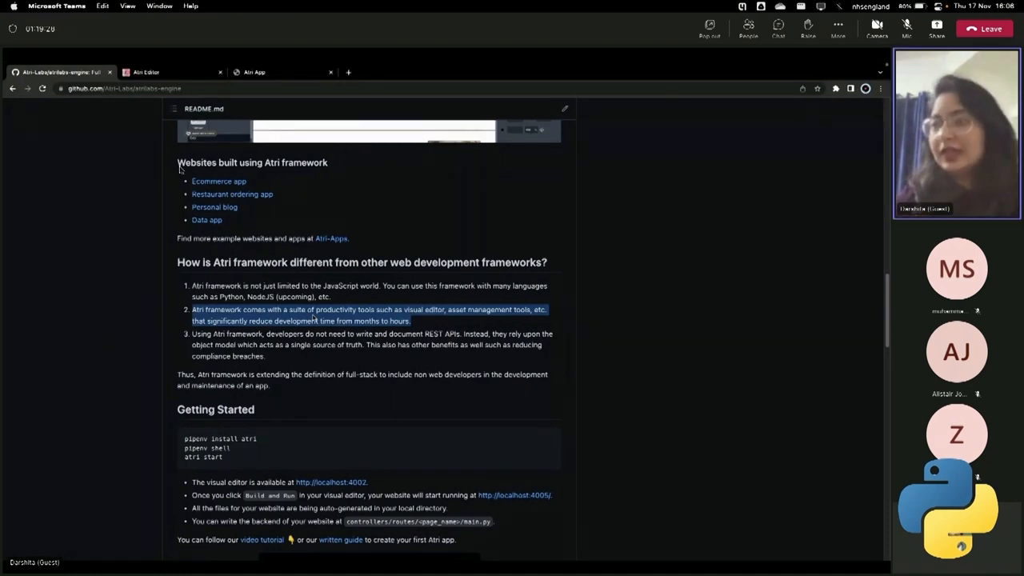
Scroll the README to the first-app tutorial thumbnail and the 'How to contribute?' section.
{"action": "scroll", "scroll_direction": "down", "scroll_amount": 3}
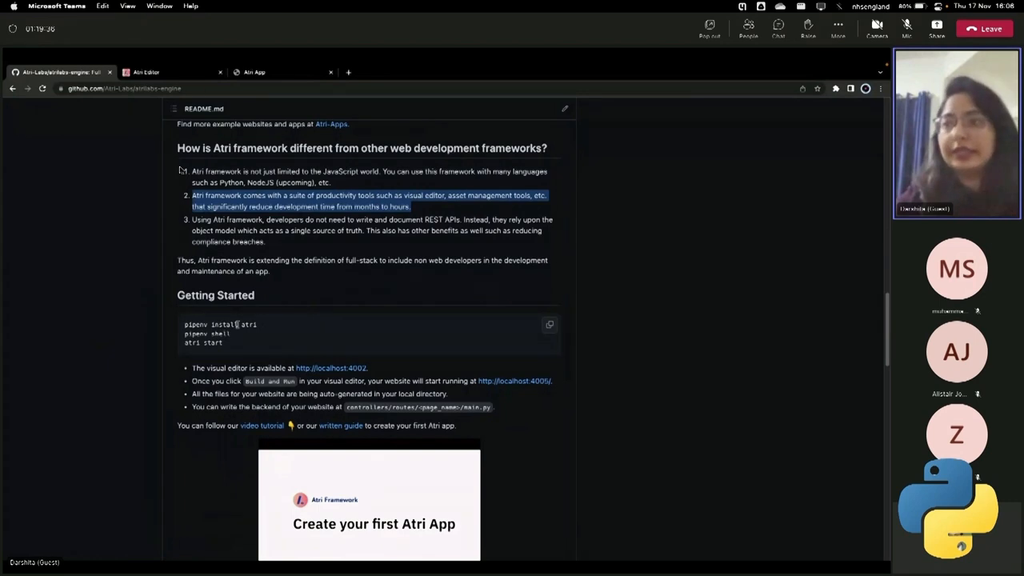
{"action": "scroll", "scroll_direction": "down", "scroll_amount": 3}
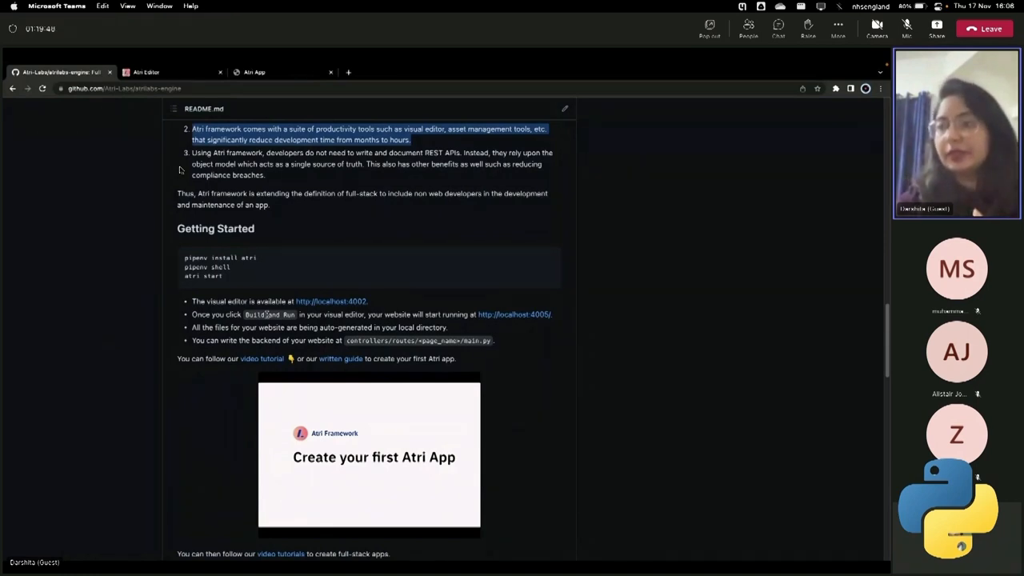
{"action": "scroll", "scroll_direction": "down", "scroll_amount": 3}
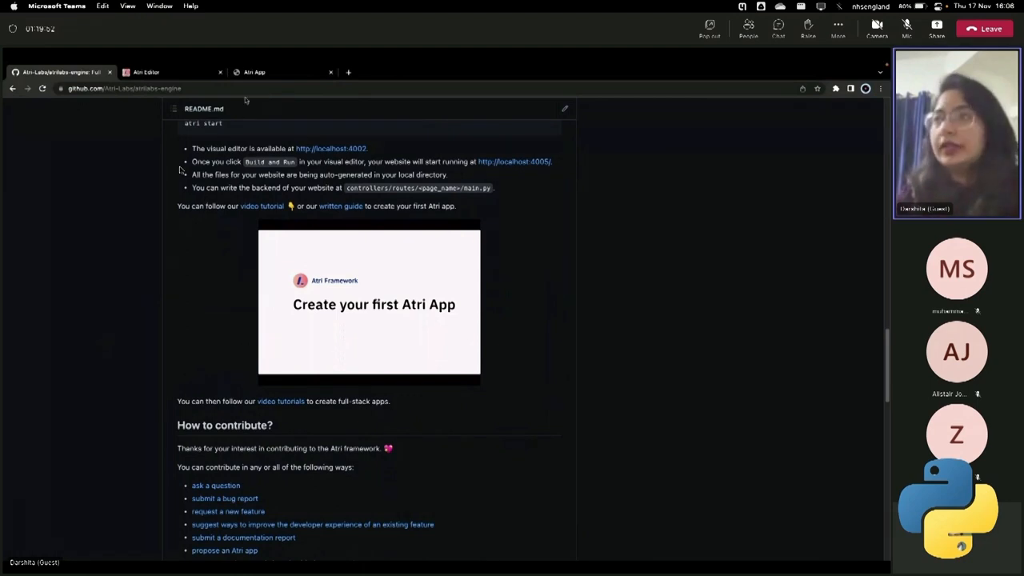
Switch to the running NHS Dashboard app and log in as guest to its statistics page.
{"action": "left_click", "coordinate": [254, 72]}
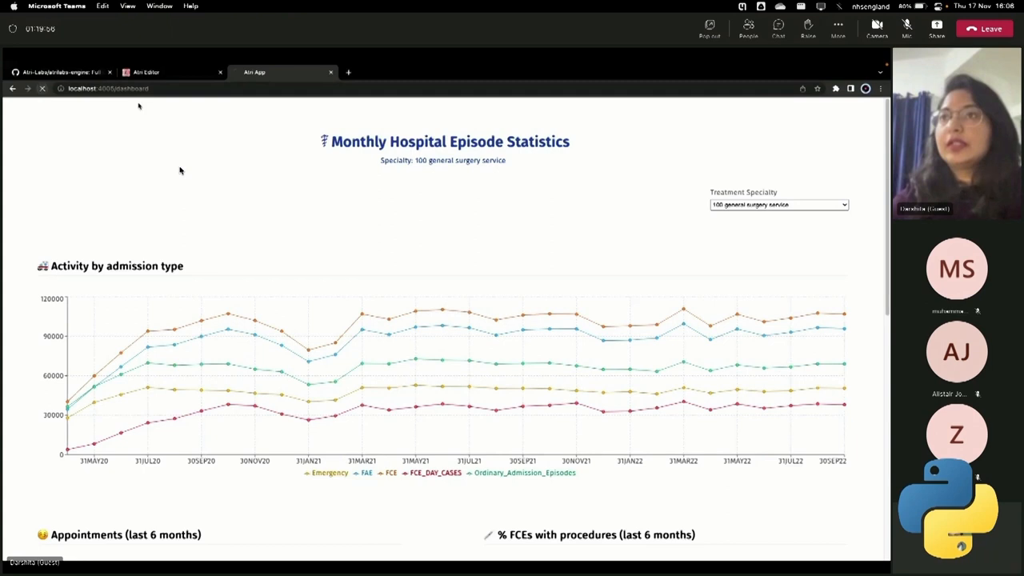
{"action": "left_click", "coordinate": [104, 88]}
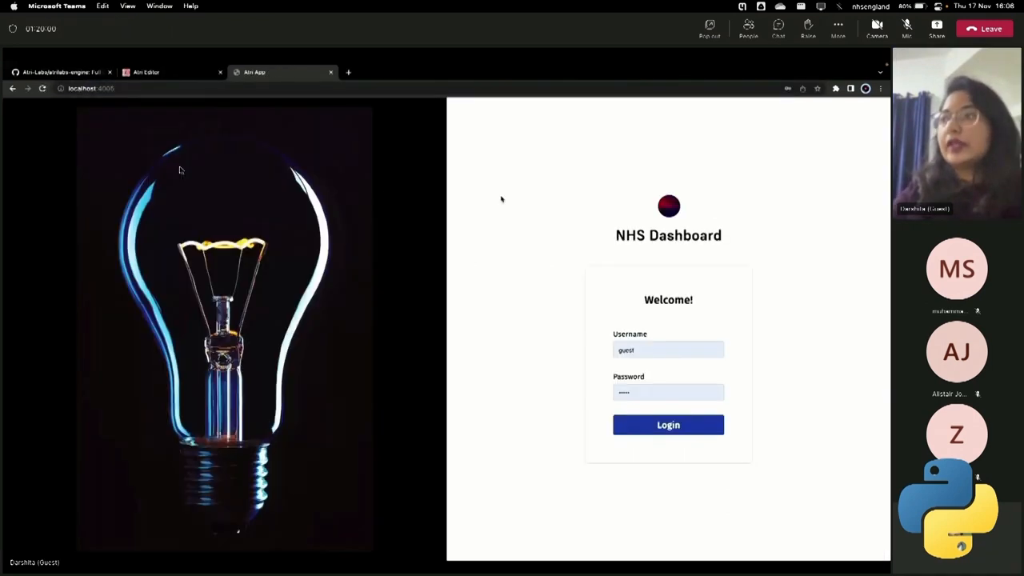
{"action": "mouse_move", "coordinate": [435, 248]}
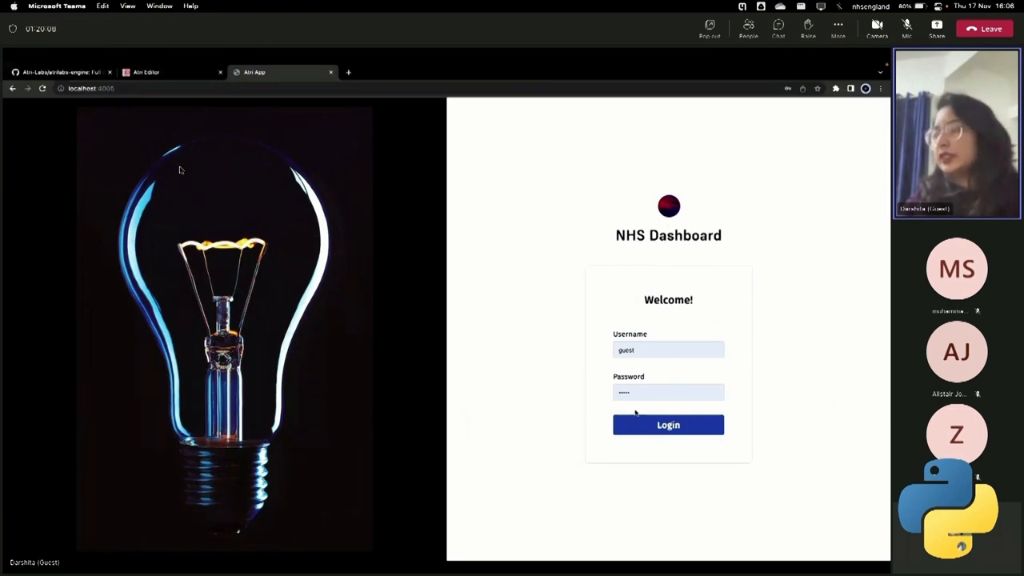
{"action": "left_click", "coordinate": [669, 426]}
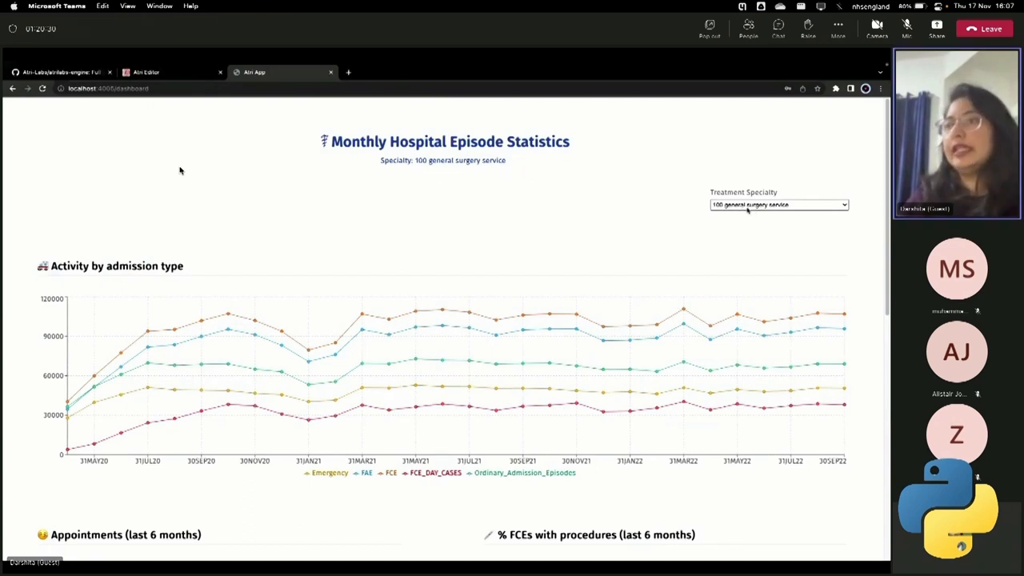
{"action": "scroll", "scroll_direction": "down", "scroll_amount": 3}
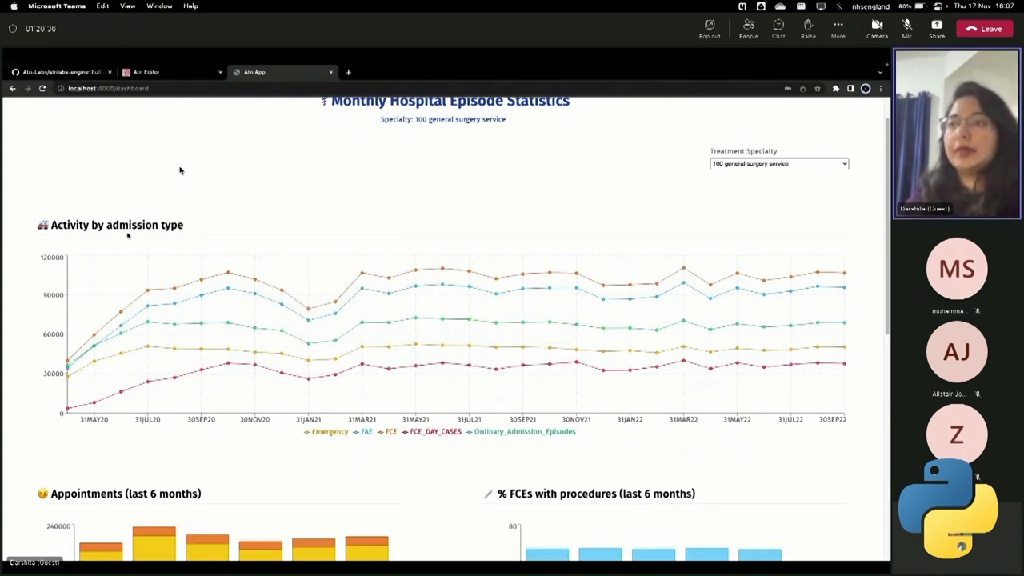
{"action": "mouse_move", "coordinate": [307, 311]}
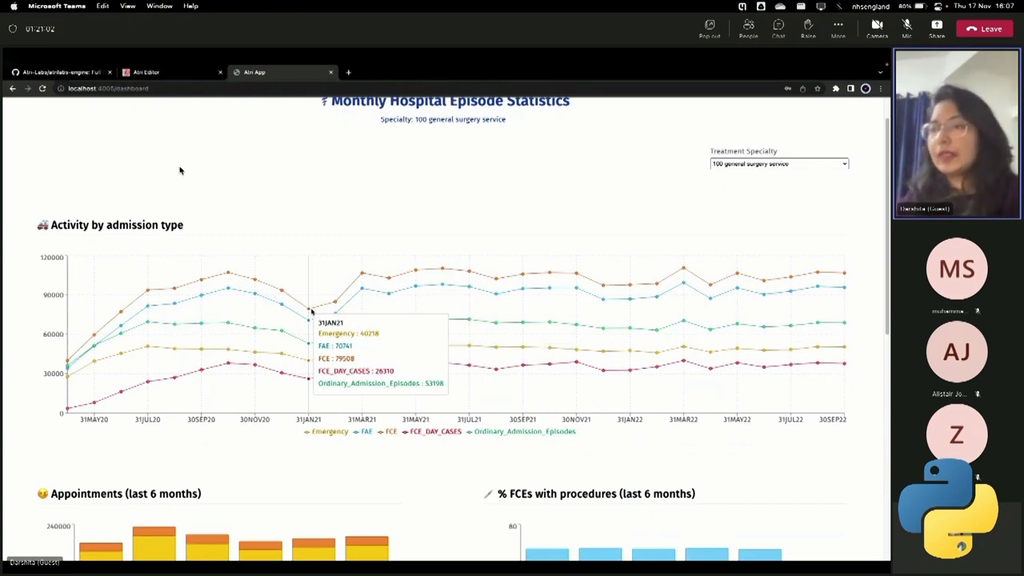
{"action": "scroll", "scroll_direction": "down", "scroll_amount": 3}
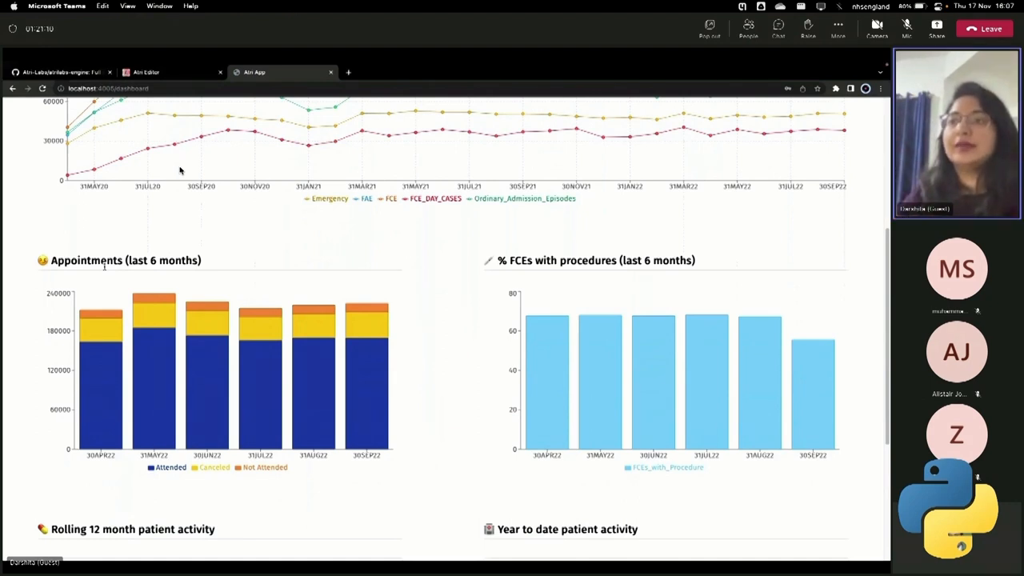
{"action": "mouse_move", "coordinate": [99, 371]}
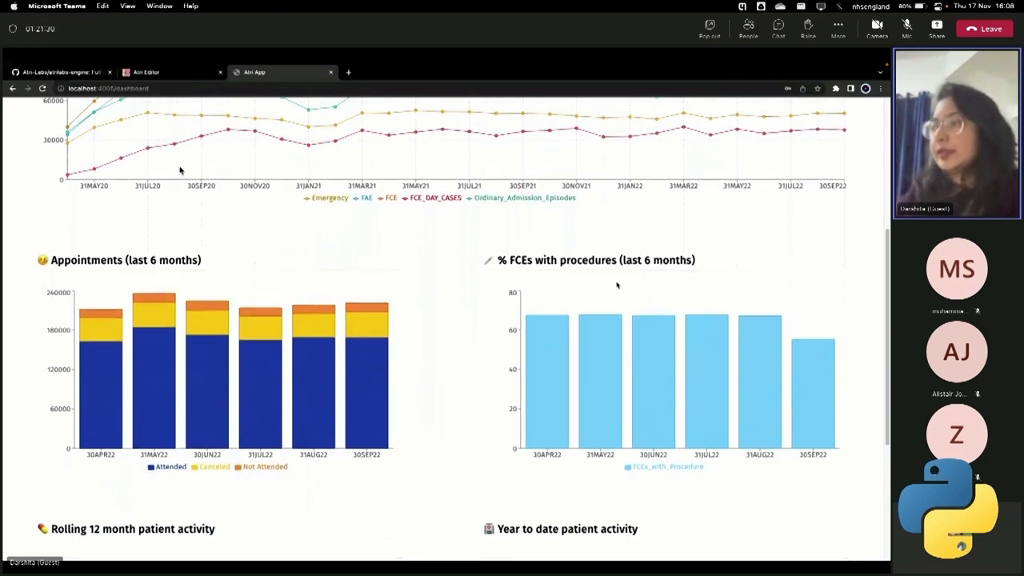
{"action": "scroll", "scroll_direction": "up", "scroll_amount": 3}
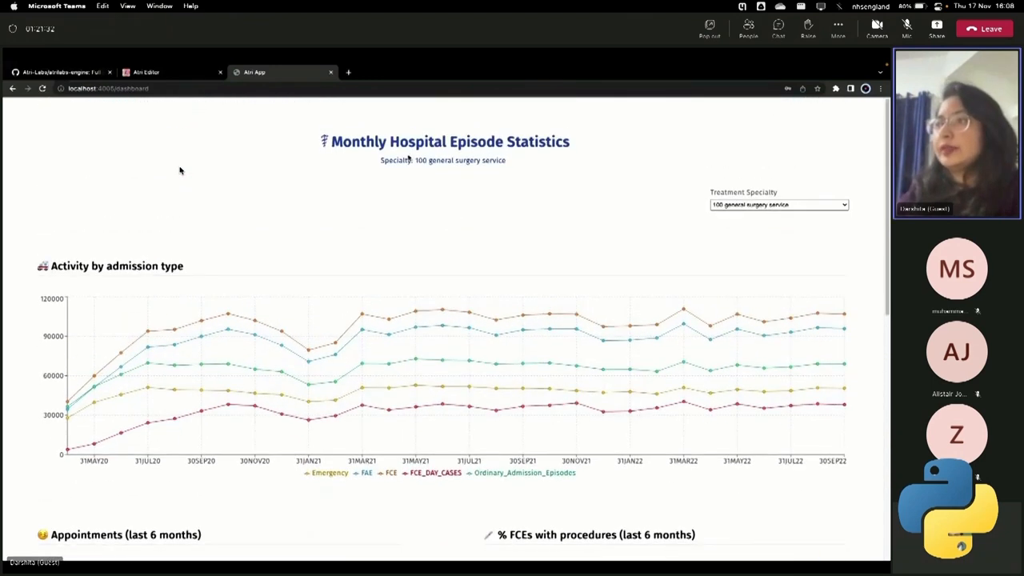
{"action": "mouse_move", "coordinate": [538, 208]}
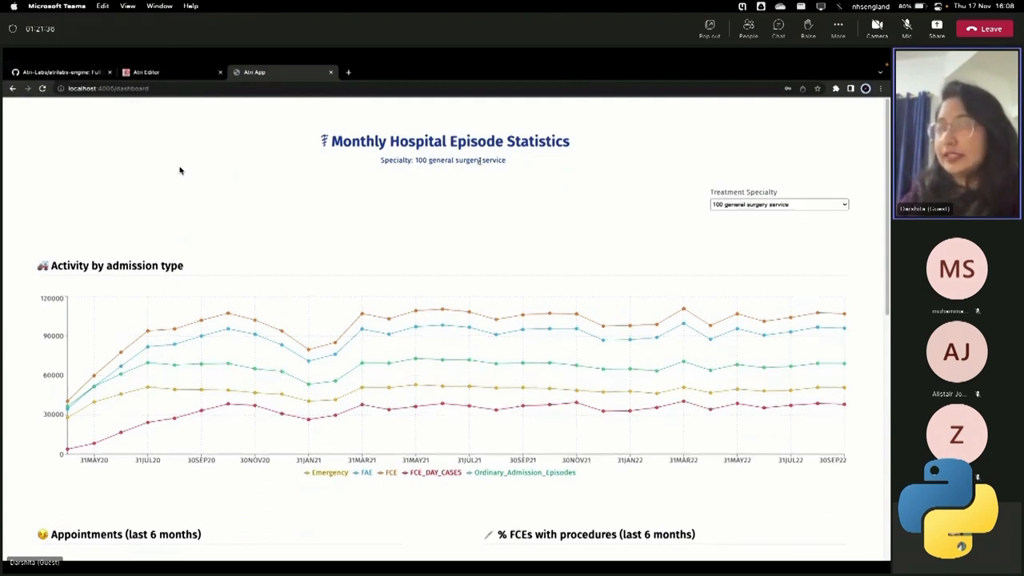
{"action": "scroll", "scroll_direction": "down", "scroll_amount": 3}
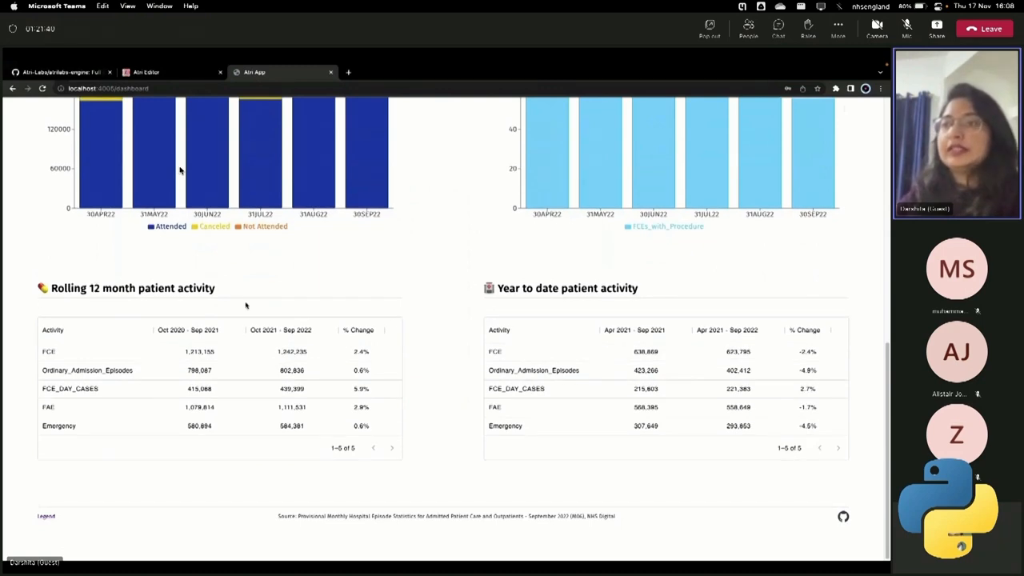
{"action": "mouse_move", "coordinate": [307, 294]}
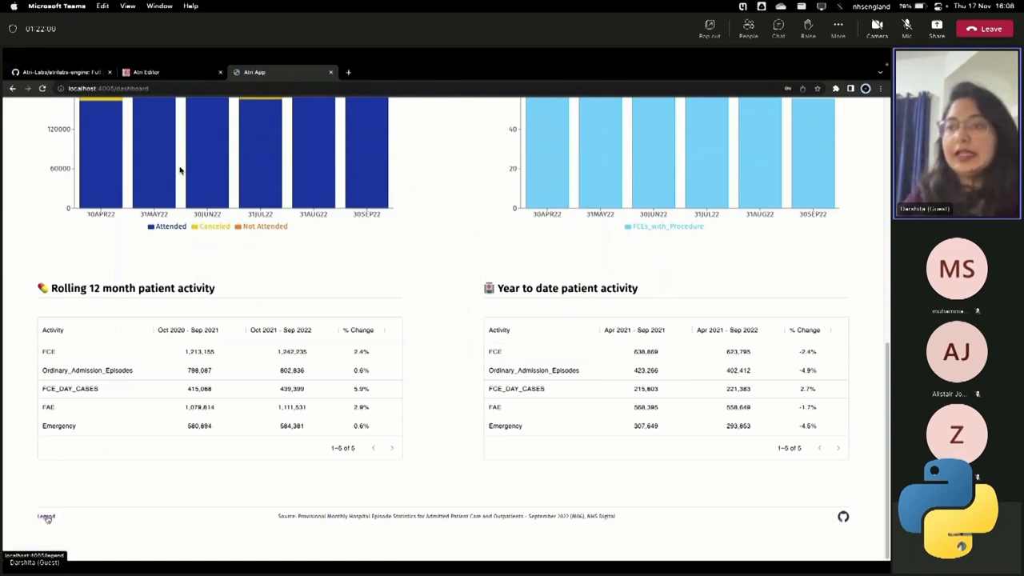
Open the footer's Legend link in a new tab and scroll through its dataset definitions.
{"action": "right_click", "coordinate": [45, 515]}
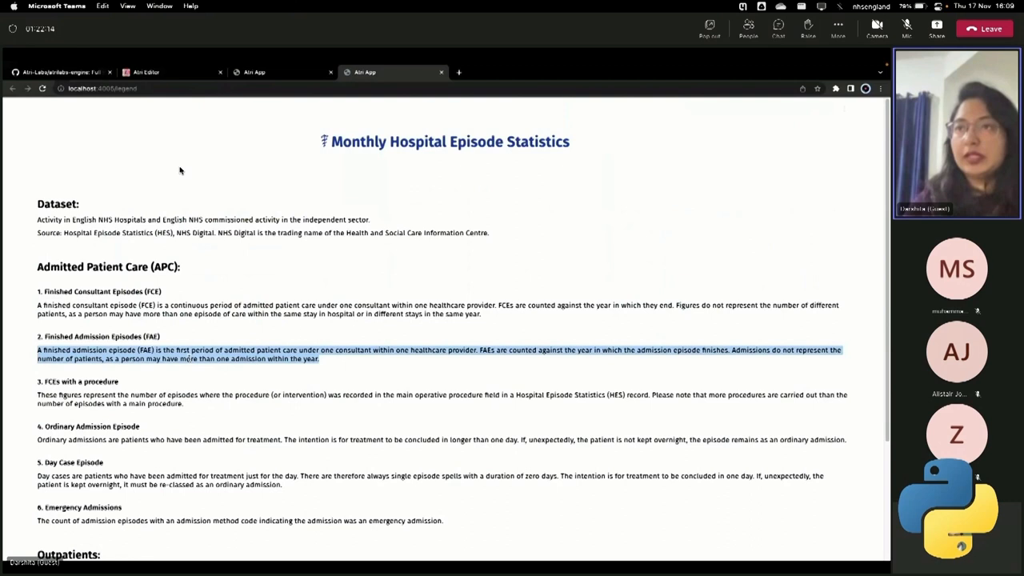
{"action": "scroll", "scroll_direction": "down", "scroll_amount": 3}
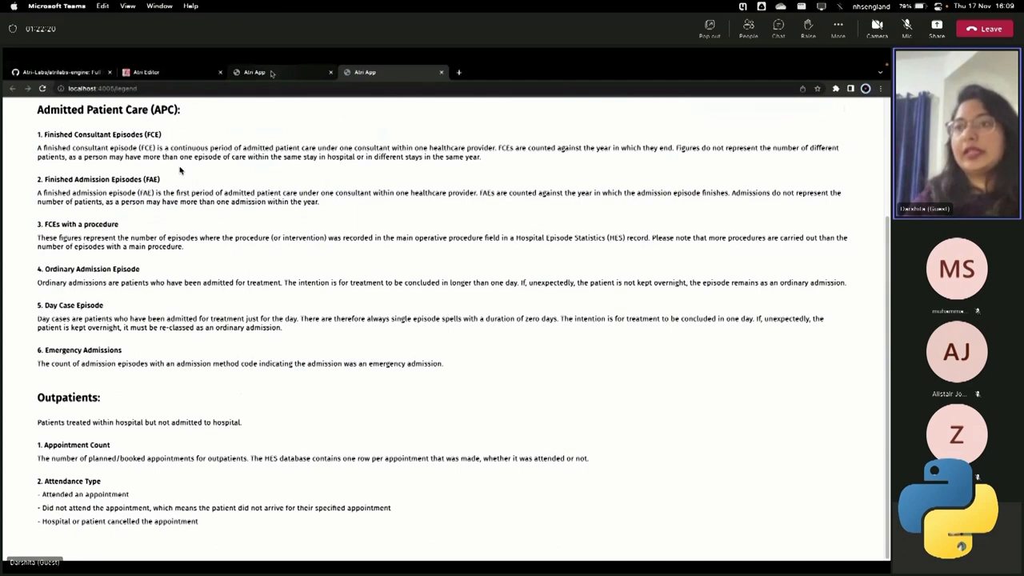
Return to the dashboard tab and scroll through the nhs_demo repository README's setup steps.
{"action": "left_click", "coordinate": [255, 72]}
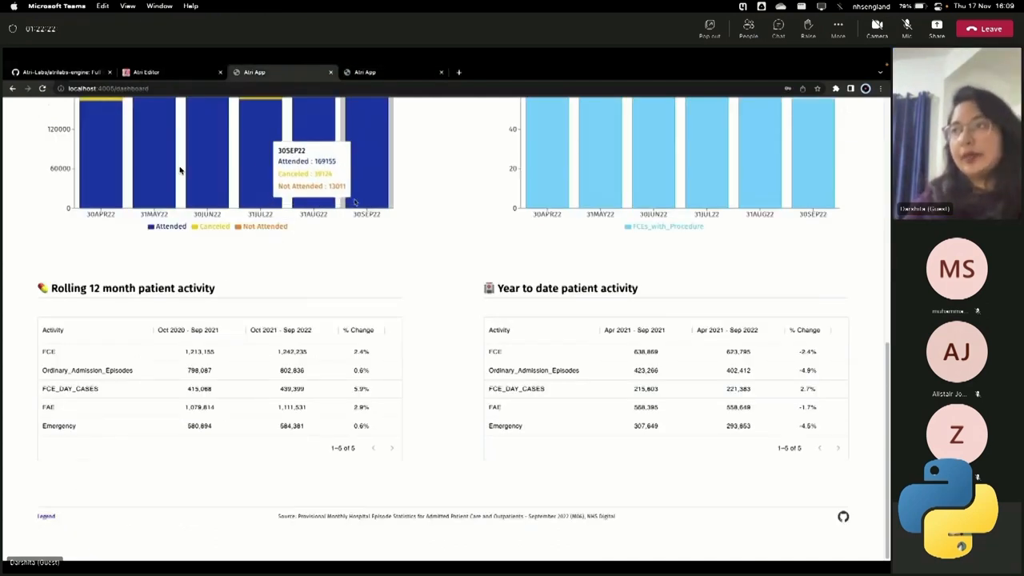
{"action": "mouse_move", "coordinate": [118, 461]}
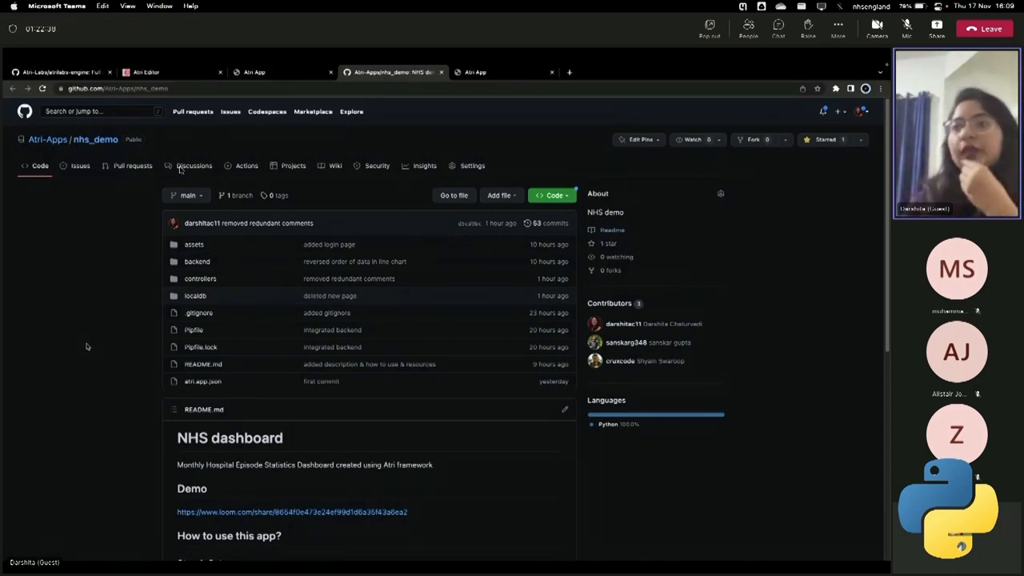
{"action": "mouse_move", "coordinate": [122, 323]}
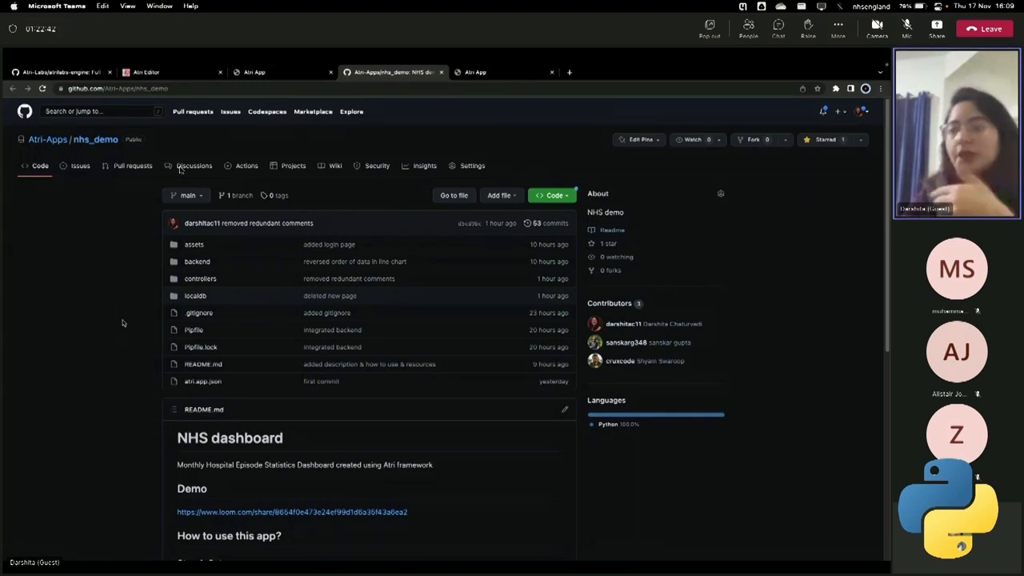
{"action": "scroll", "scroll_direction": "down", "scroll_amount": 3}
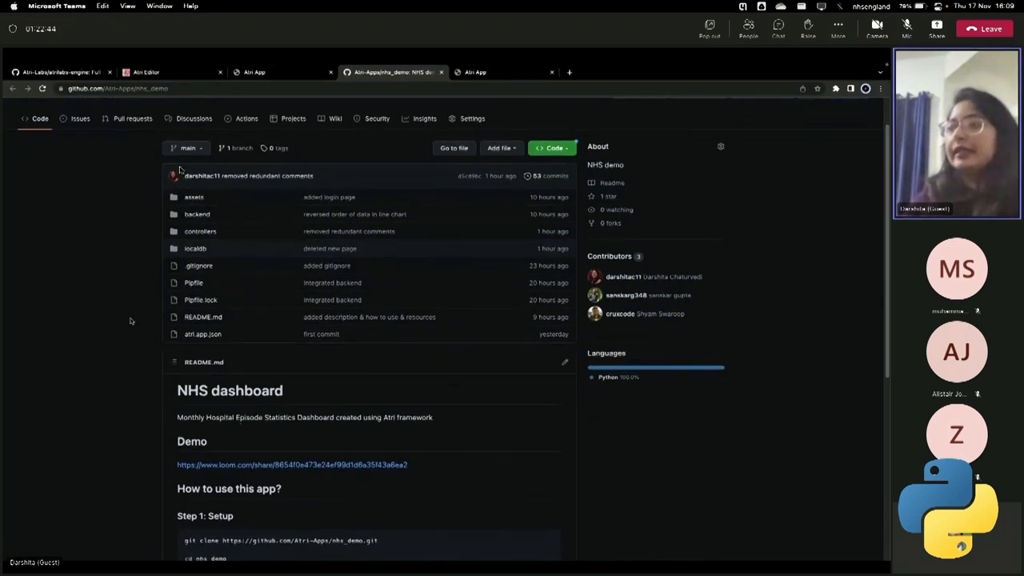
{"action": "scroll", "scroll_direction": "down", "scroll_amount": 3}
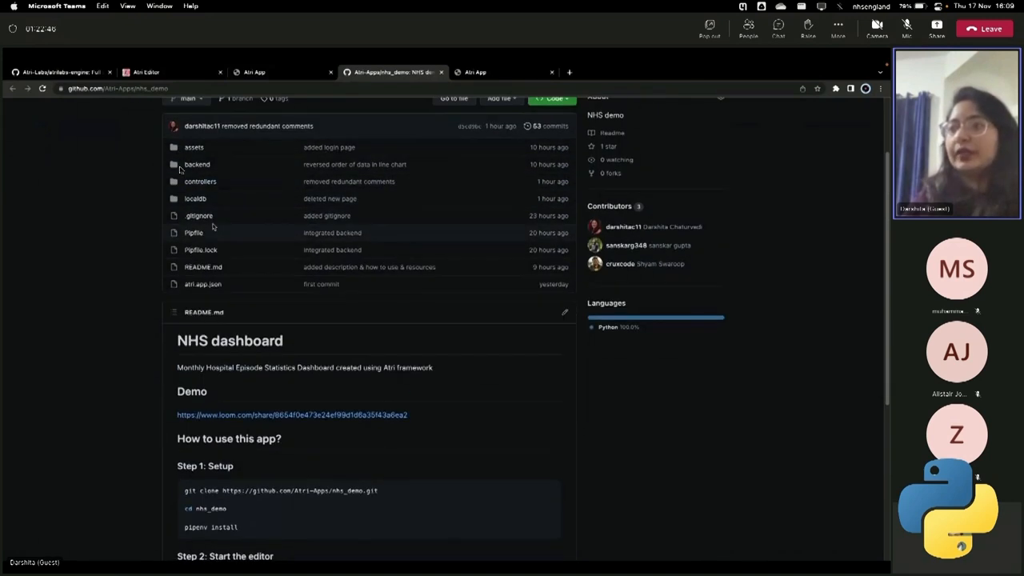
{"action": "scroll", "scroll_direction": "up", "scroll_amount": 3}
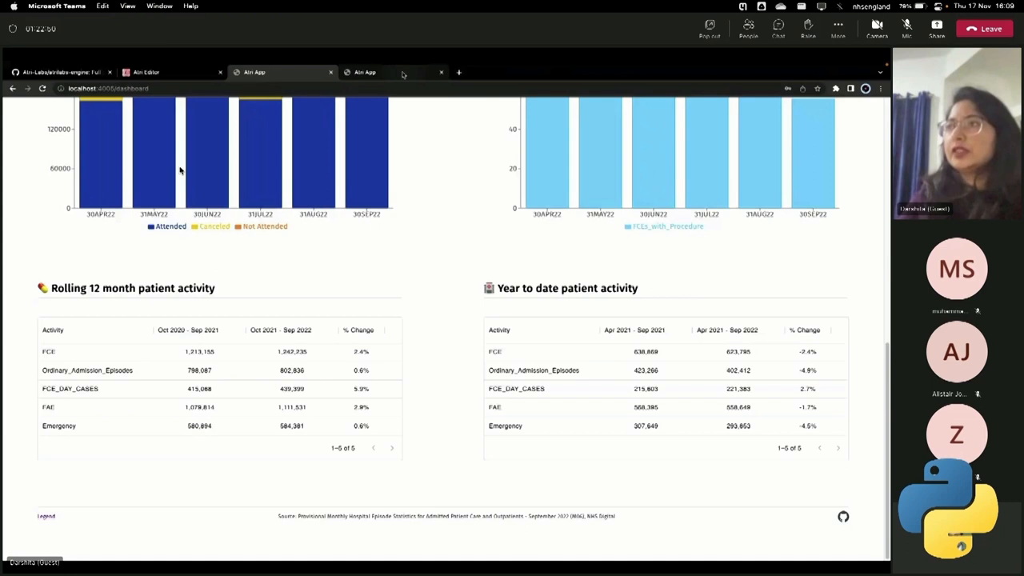
Close the Legend tab and set the Treatment Specialty dropdown to 130 ophthalmology service.
{"action": "left_click", "coordinate": [442, 72]}
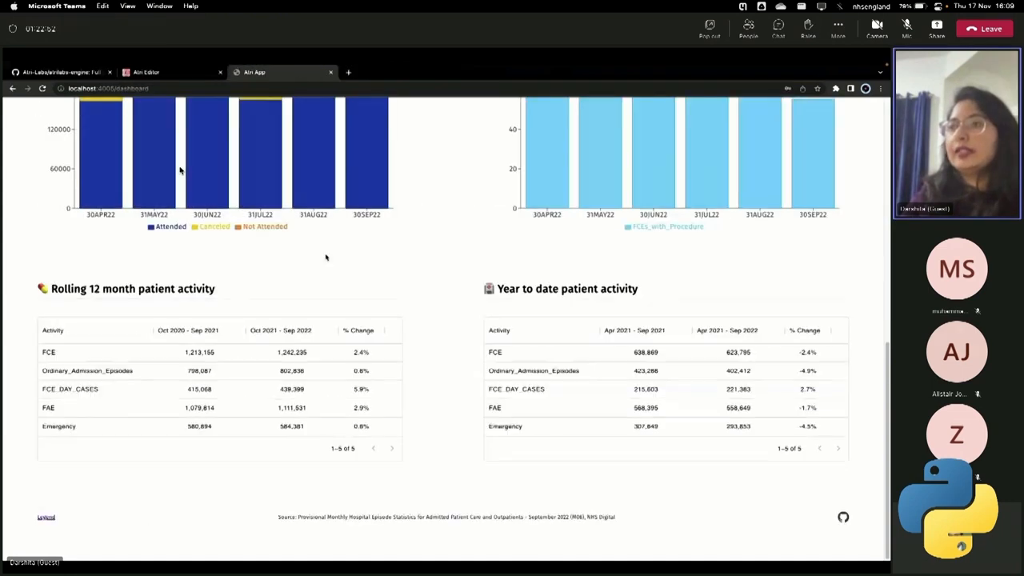
{"action": "scroll", "scroll_direction": "up", "scroll_amount": 3}
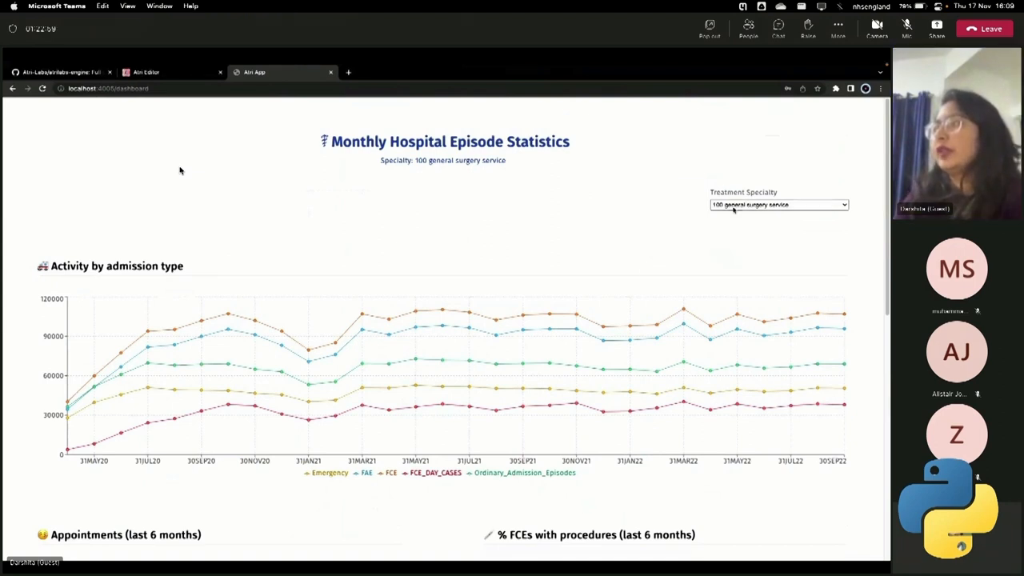
{"action": "left_click", "coordinate": [778, 205]}
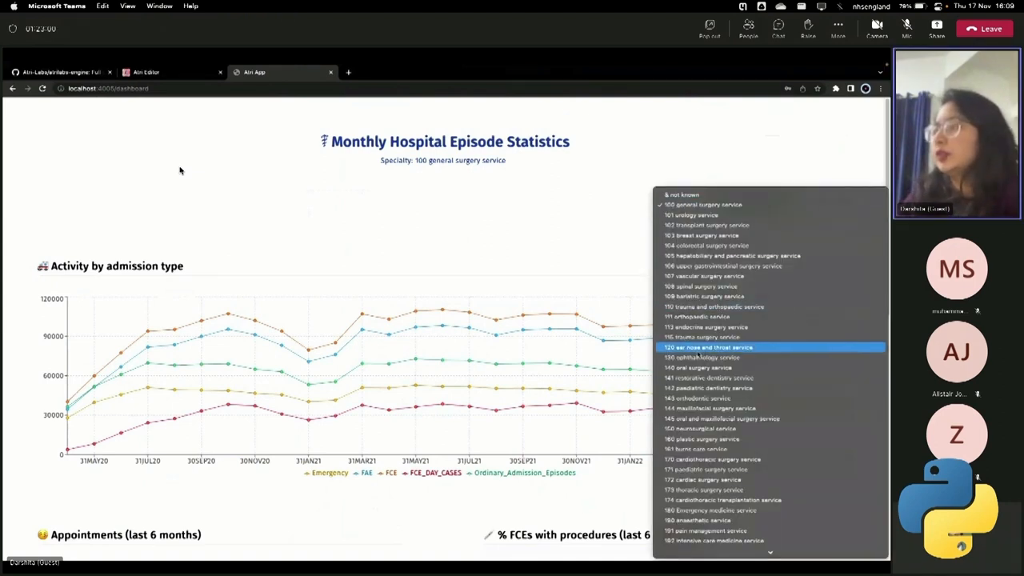
{"action": "left_click", "coordinate": [703, 356]}
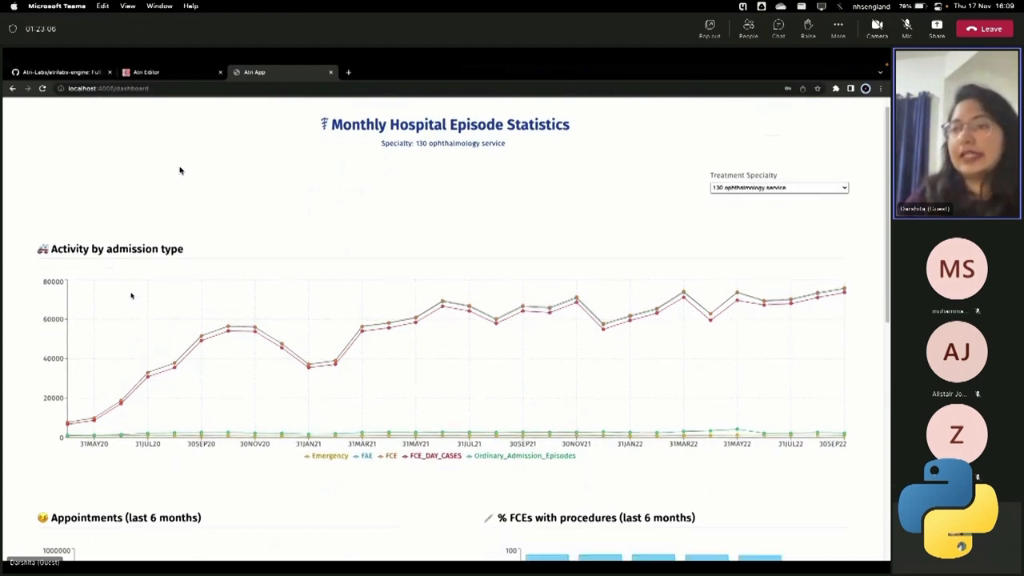
Scroll through the refreshed ophthalmology activity, appointments and patient activity charts.
{"action": "scroll", "scroll_direction": "down", "scroll_amount": 3}
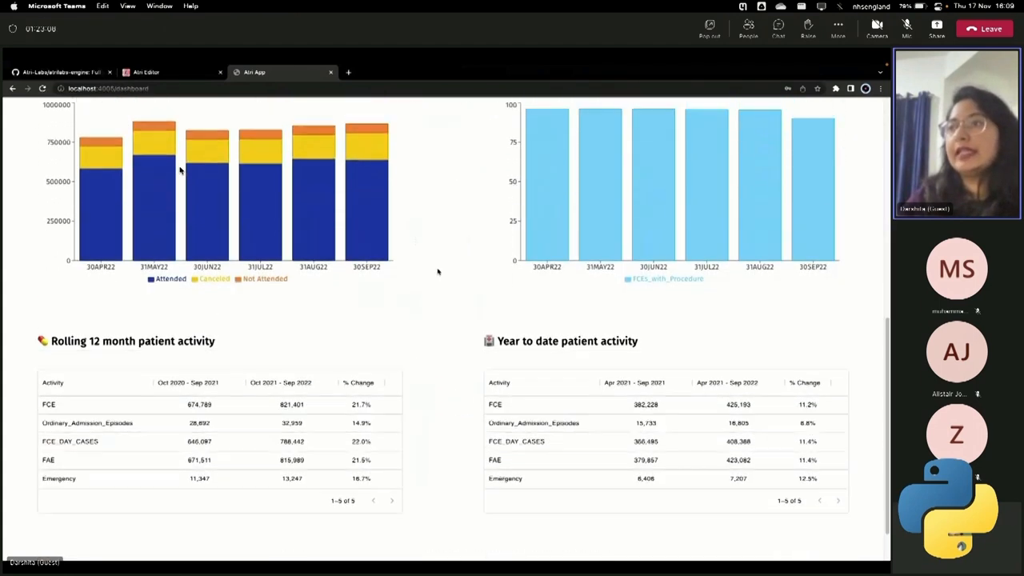
{"action": "scroll", "scroll_direction": "up", "scroll_amount": 3}
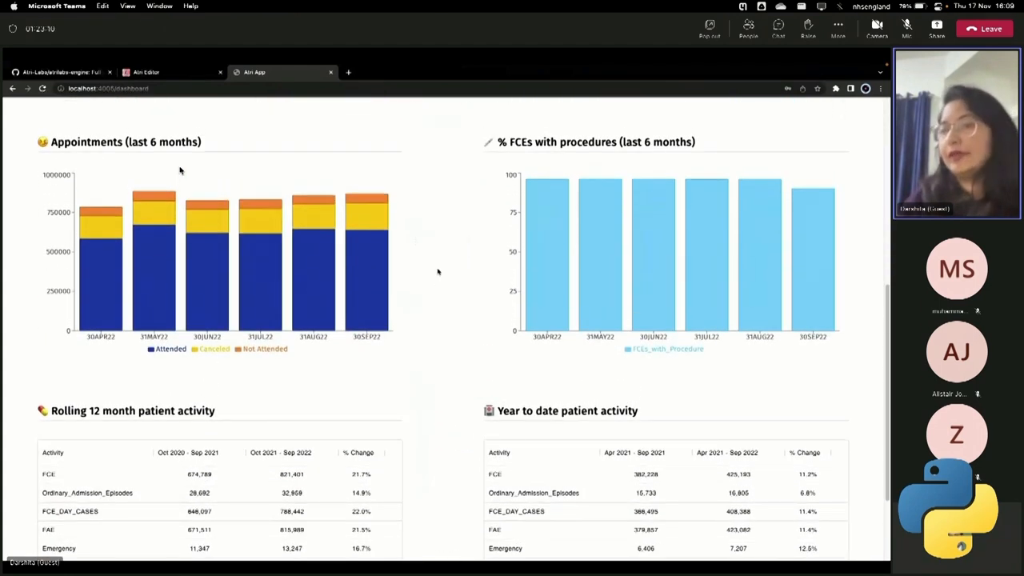
{"action": "scroll", "scroll_direction": "up", "scroll_amount": 3}
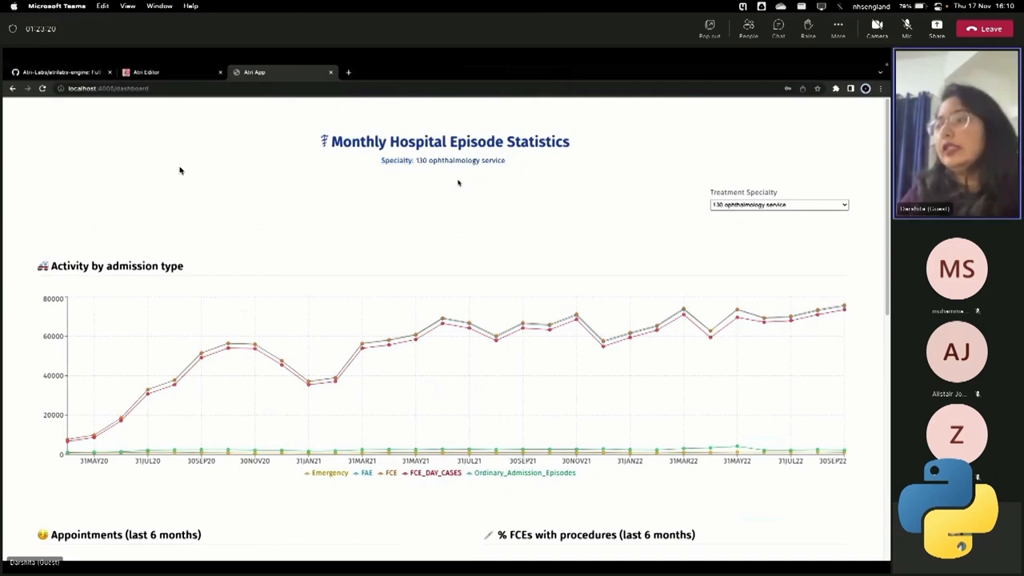
{"action": "mouse_move", "coordinate": [253, 164]}
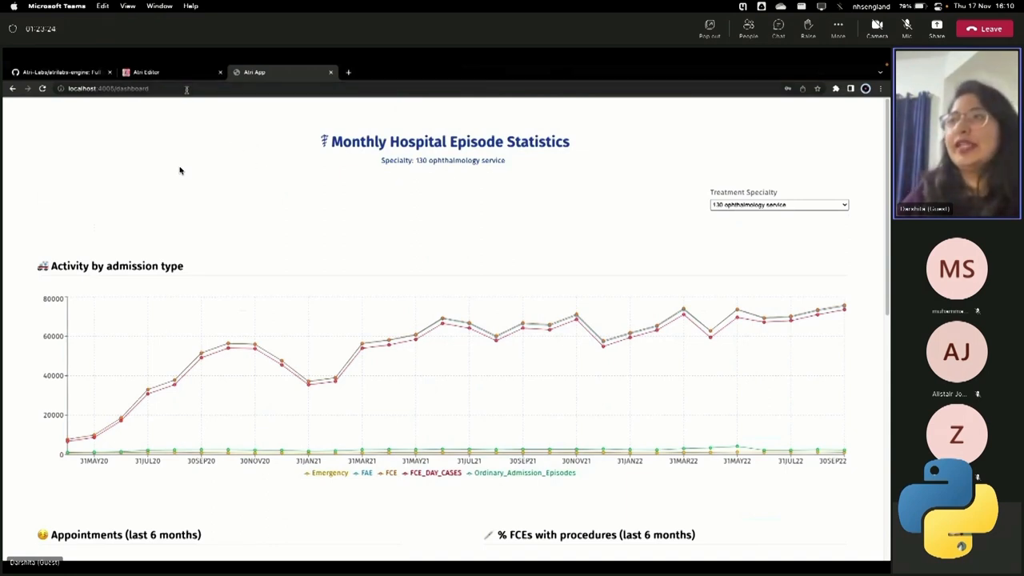
{"action": "mouse_move", "coordinate": [368, 213]}
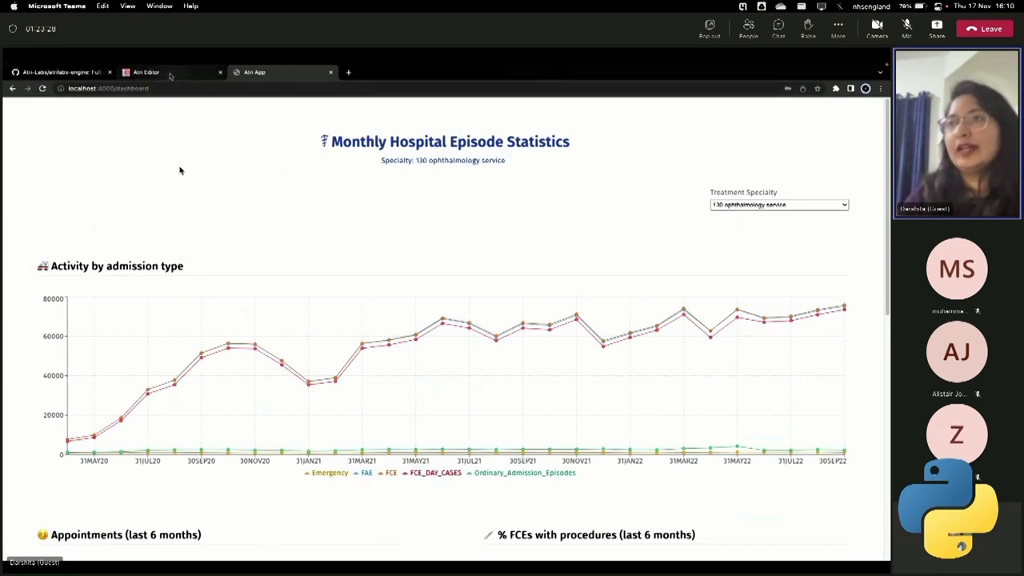
{"action": "mouse_move", "coordinate": [147, 72]}
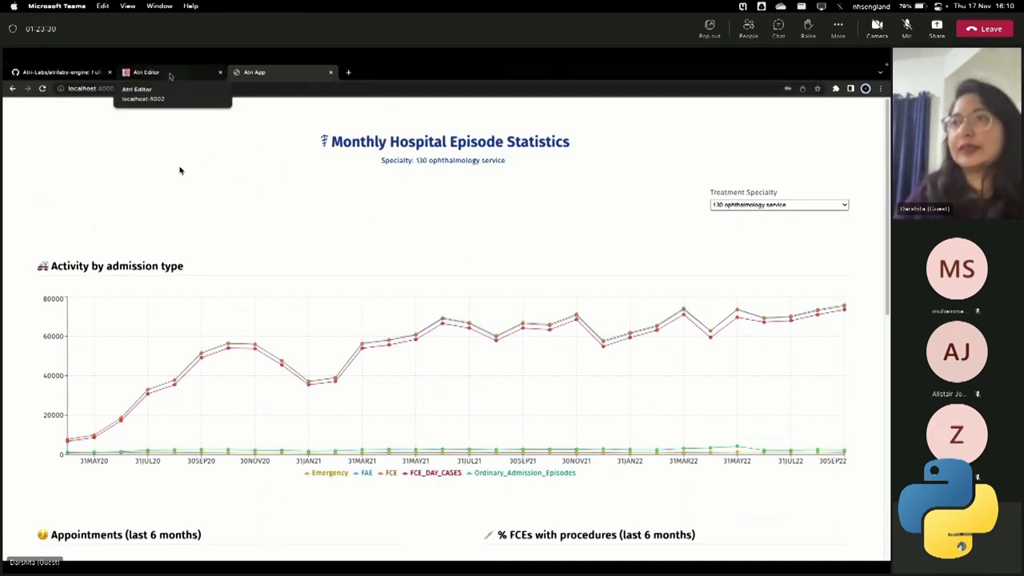
{"action": "left_click", "coordinate": [147, 72]}
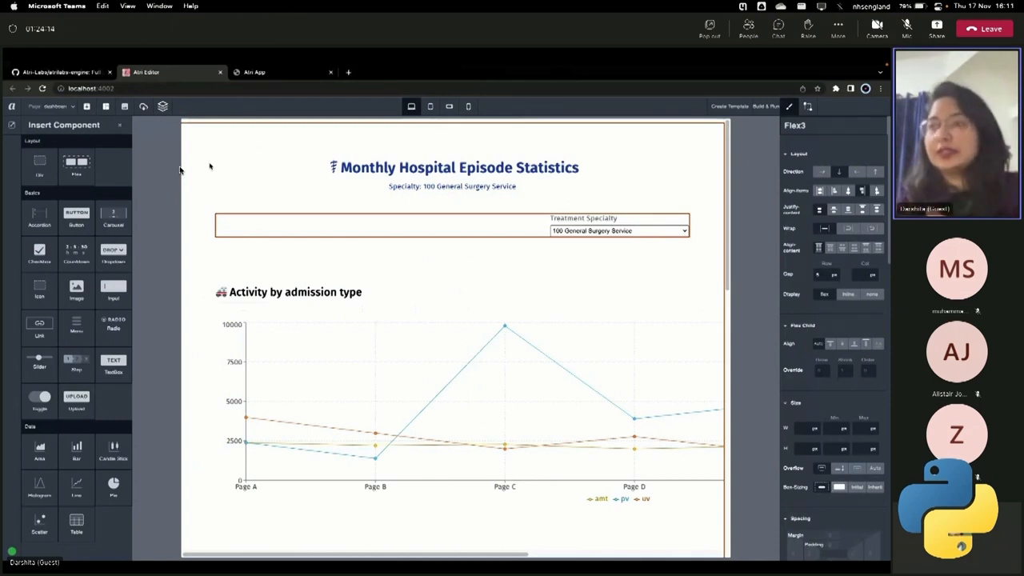
{"action": "left_click", "coordinate": [452, 176]}
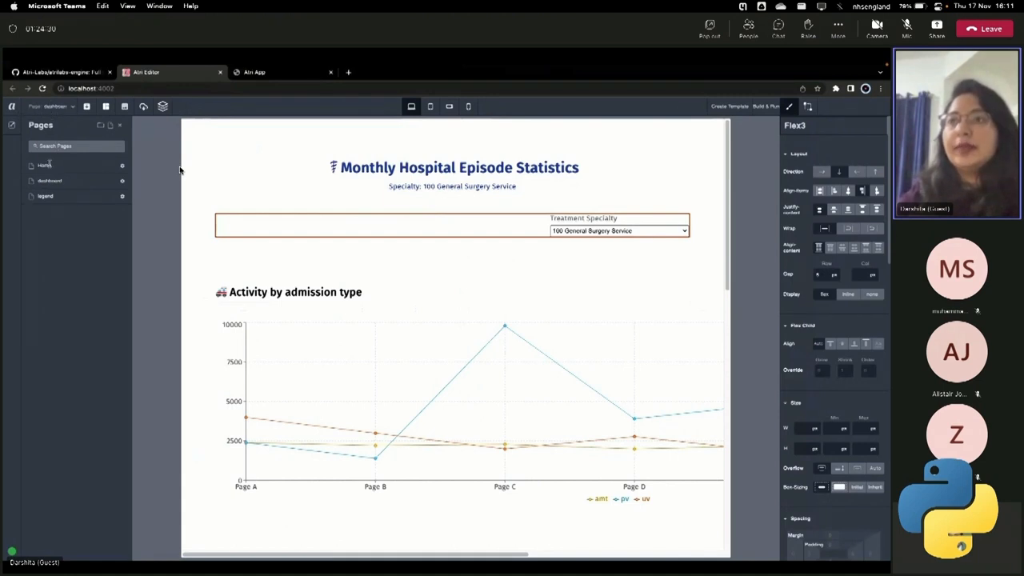
{"action": "left_click", "coordinate": [44, 165]}
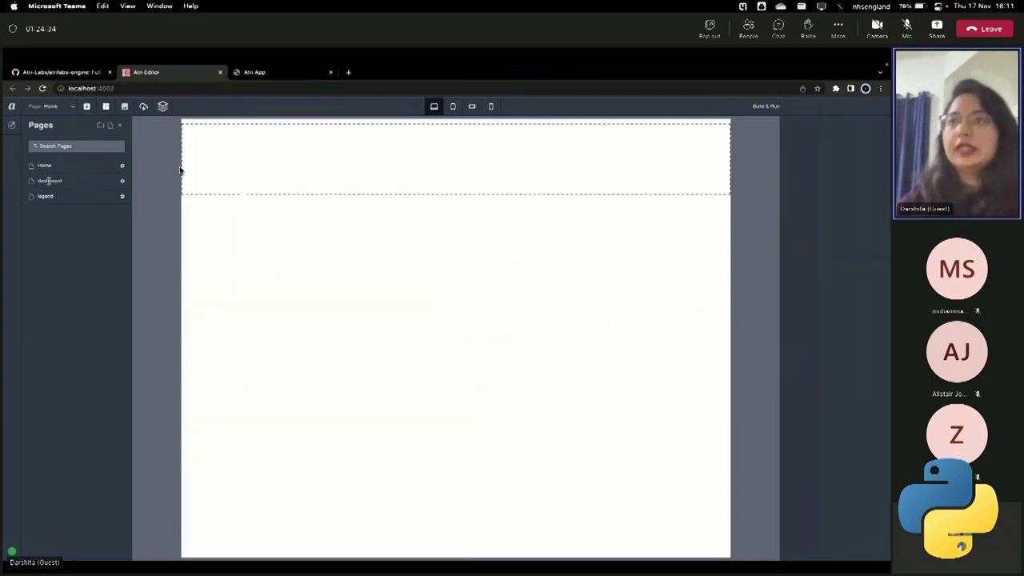
{"action": "left_click", "coordinate": [45, 195]}
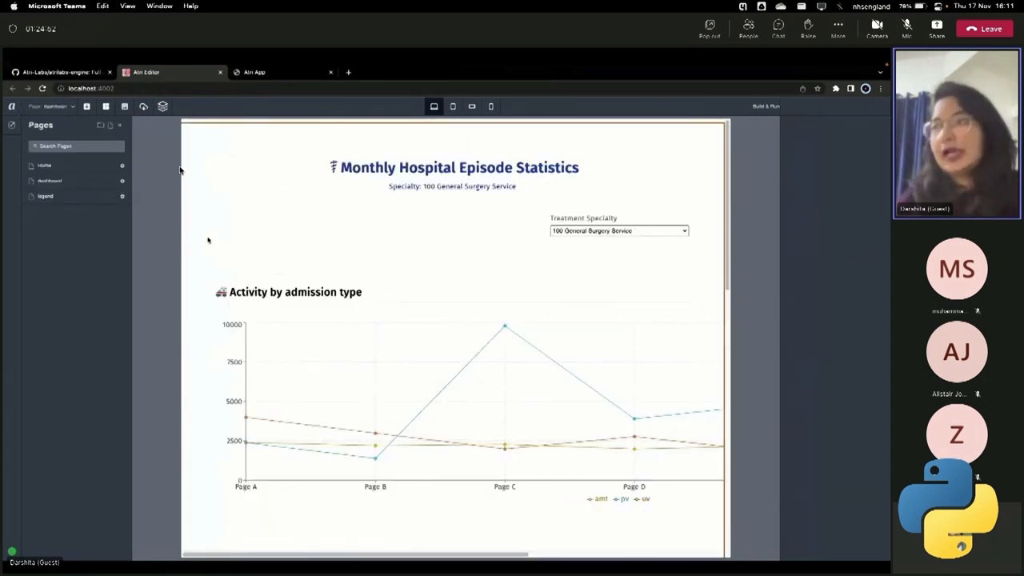
Select the Monthly Hospital Episode Statistics title TextBox1 and browse its style properties.
{"action": "left_click", "coordinate": [451, 168]}
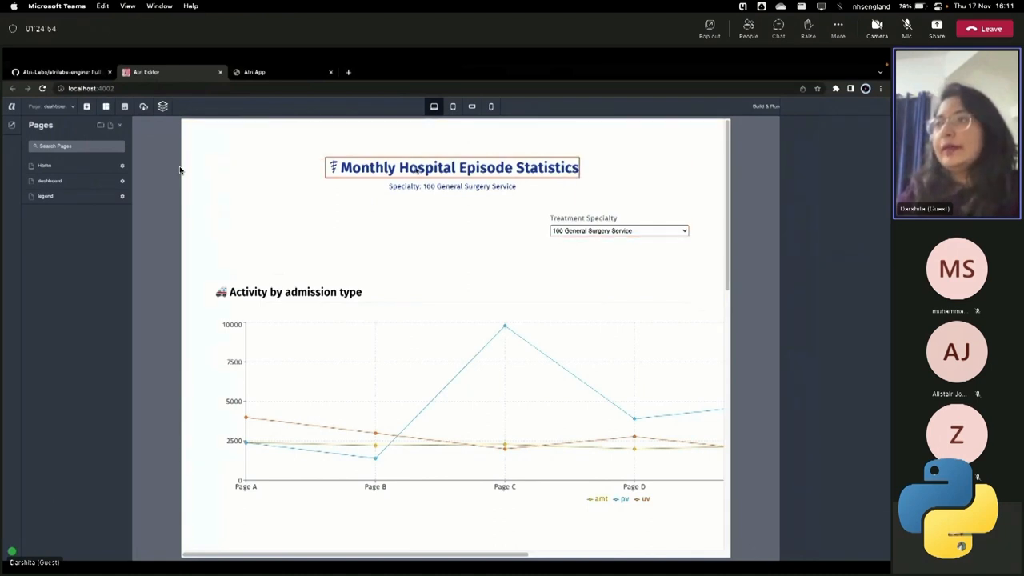
{"action": "left_click", "coordinate": [451, 168]}
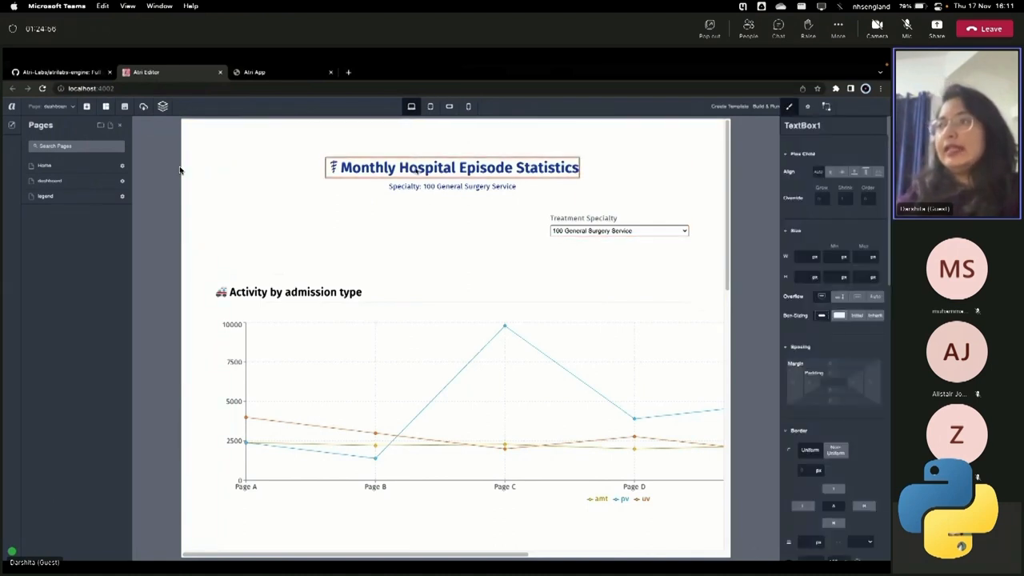
{"action": "left_click", "coordinate": [469, 186]}
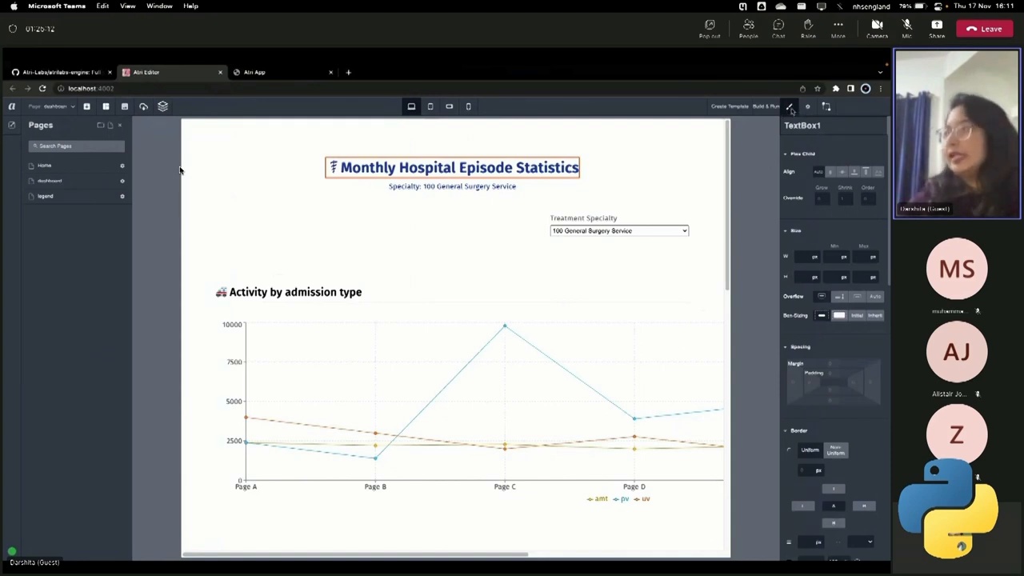
{"action": "scroll", "scroll_direction": "down", "scroll_amount": 3}
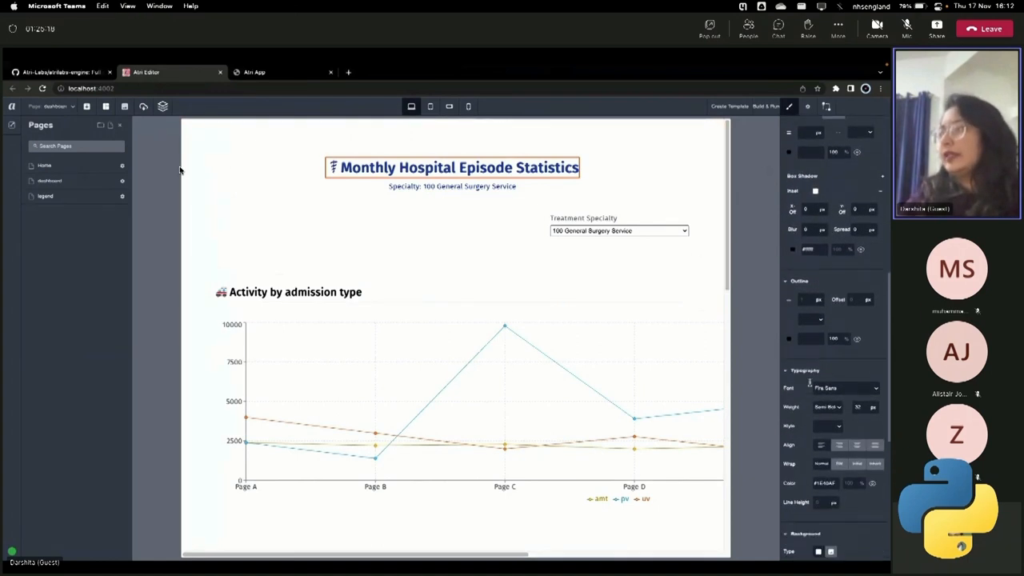
{"action": "scroll", "scroll_direction": "down", "scroll_amount": 3}
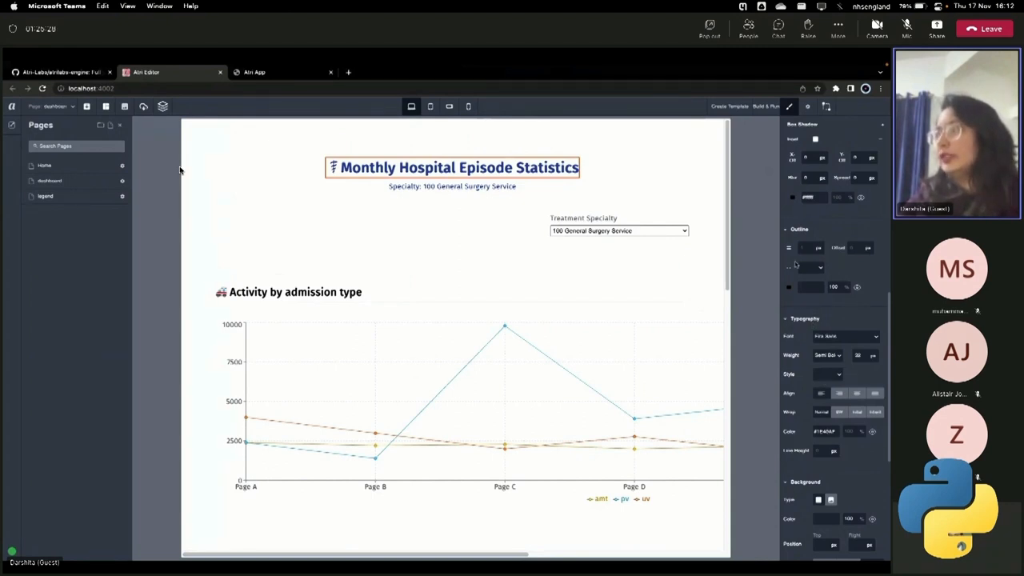
Review the title's custom content settings and its Events settings with onClick 'Send event data'.
{"action": "left_click", "coordinate": [808, 105]}
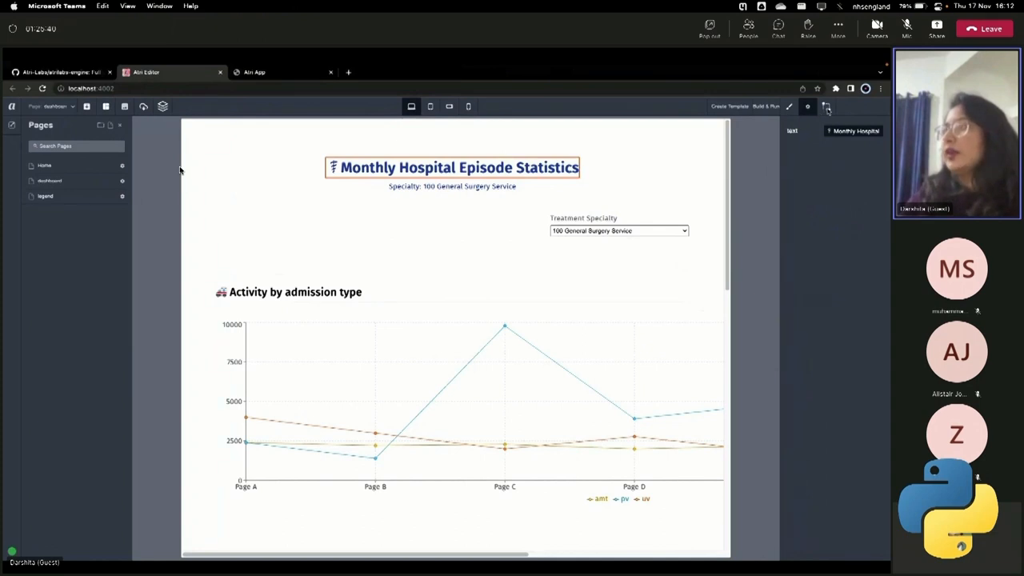
{"action": "left_click", "coordinate": [826, 105]}
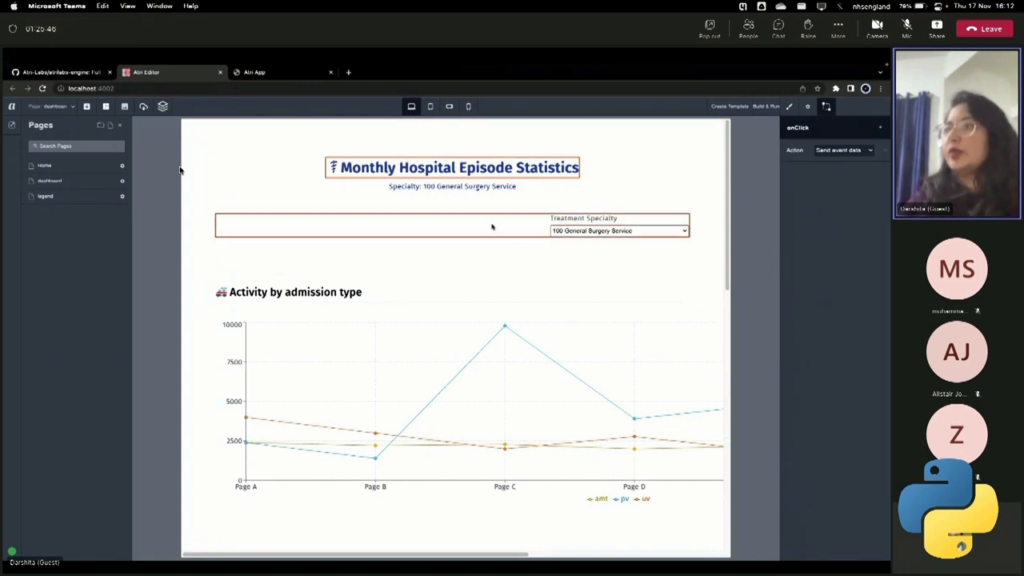
{"action": "mouse_move", "coordinate": [538, 237]}
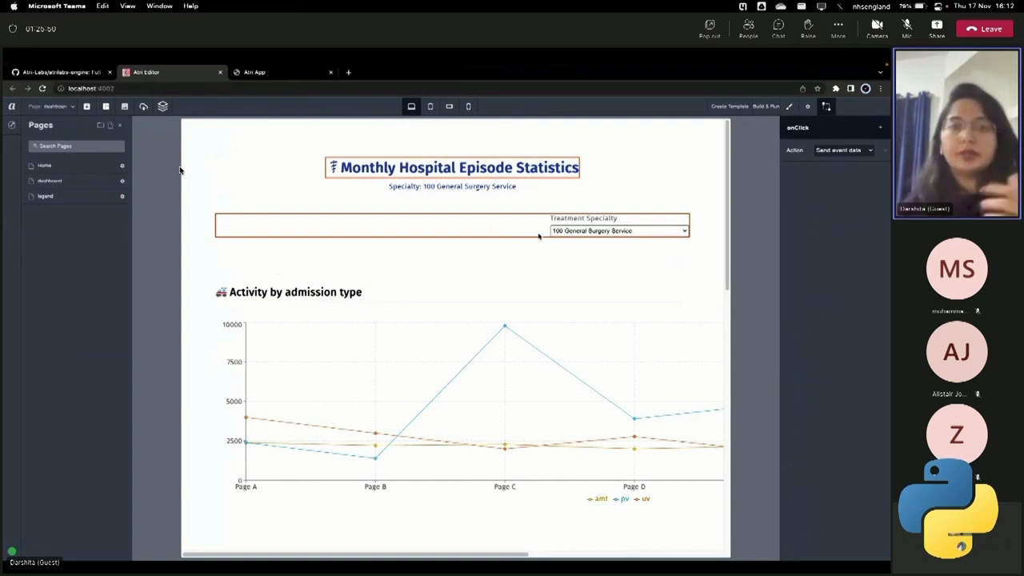
Scroll the canvas past the line and bar charts to the Rolling 12 month and Year to date tables.
{"action": "scroll", "scroll_direction": "down", "scroll_amount": 3}
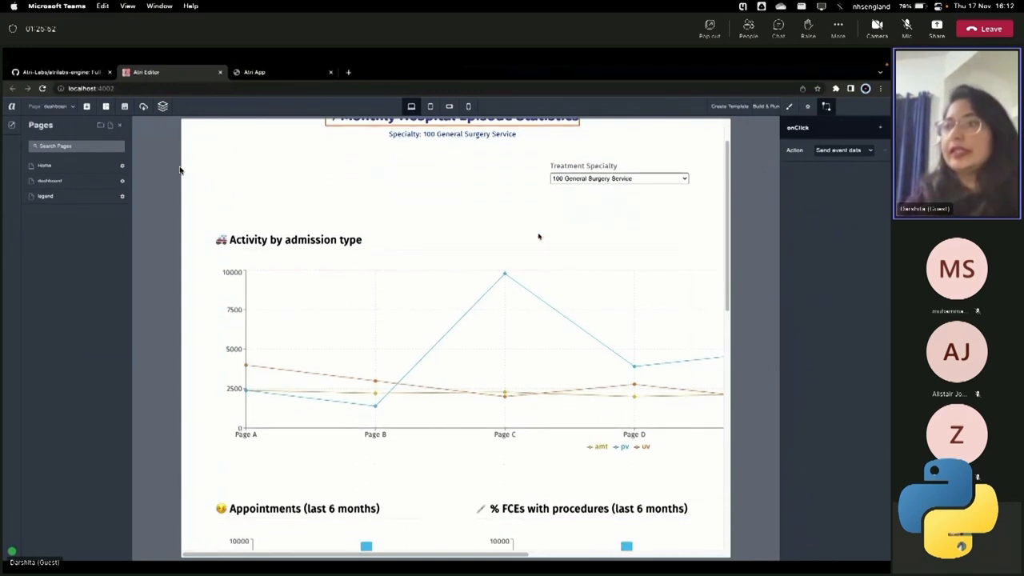
{"action": "scroll", "scroll_direction": "down", "scroll_amount": 3}
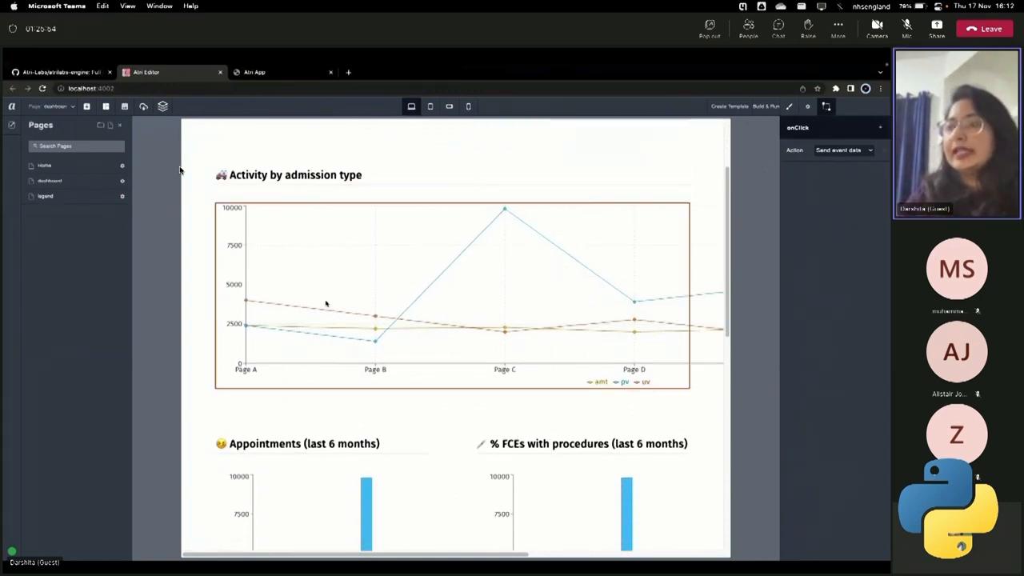
{"action": "scroll", "scroll_direction": "down", "scroll_amount": 3}
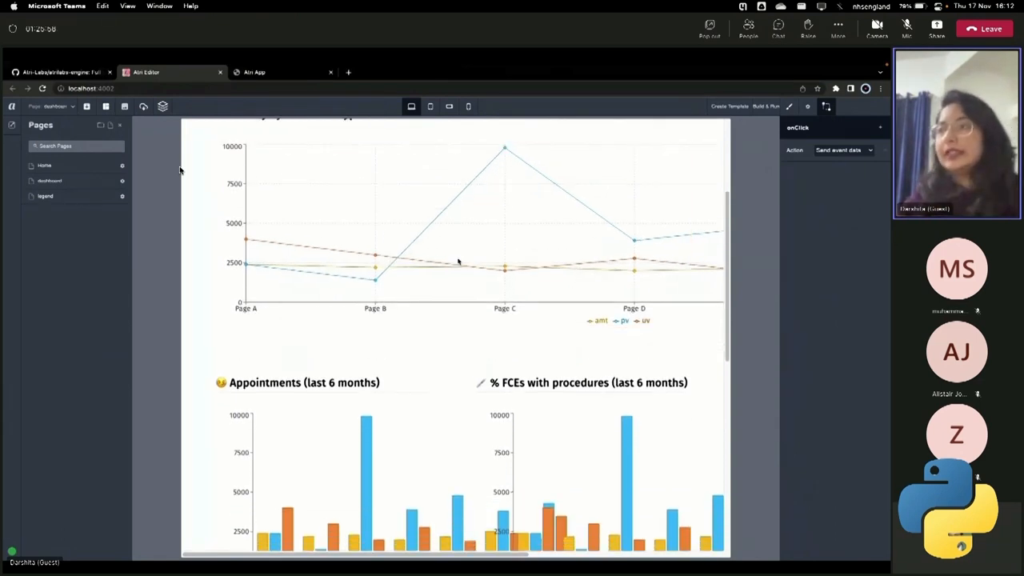
{"action": "scroll", "scroll_direction": "down", "scroll_amount": 3}
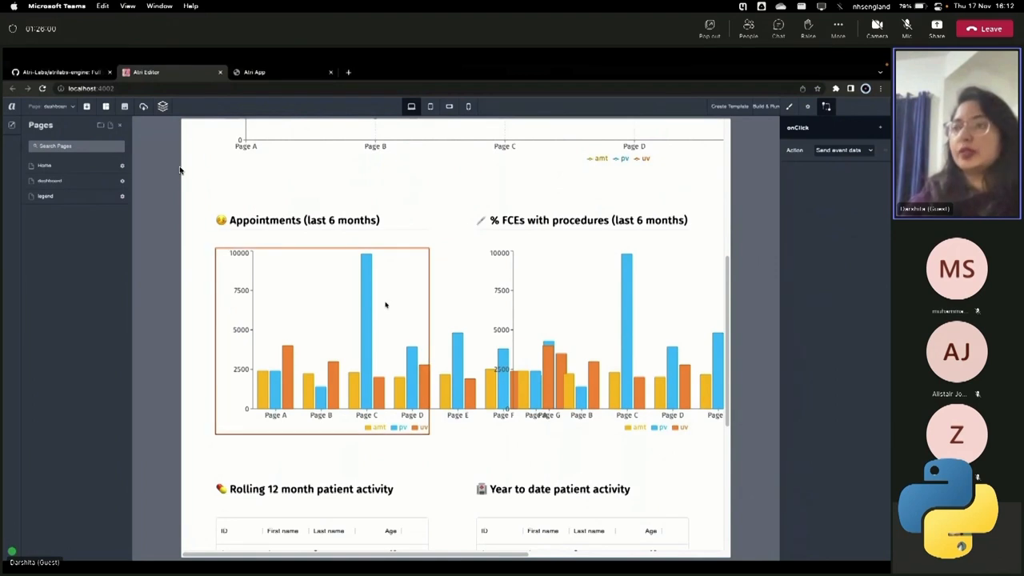
{"action": "mouse_move", "coordinate": [373, 301]}
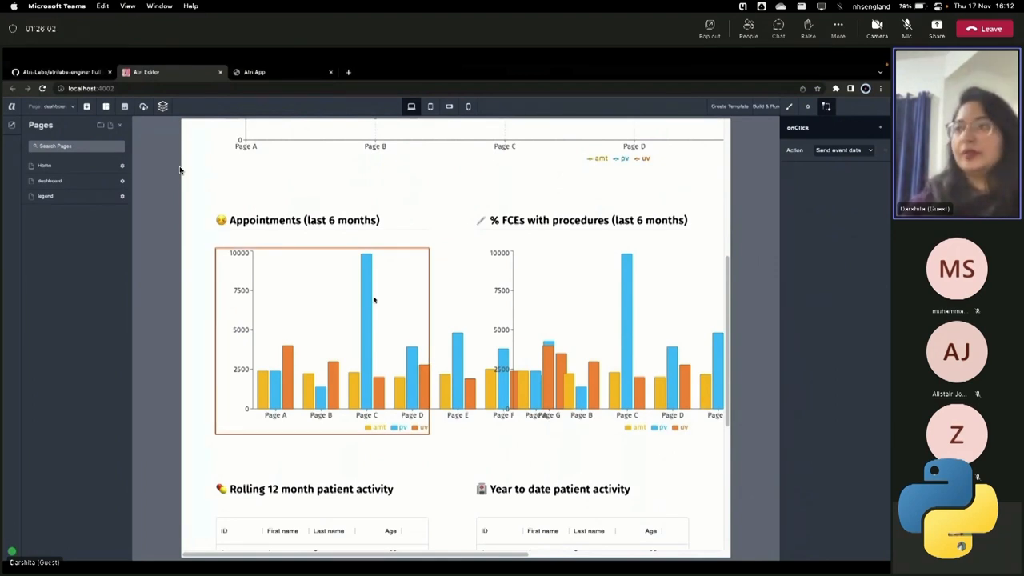
{"action": "mouse_move", "coordinate": [360, 334]}
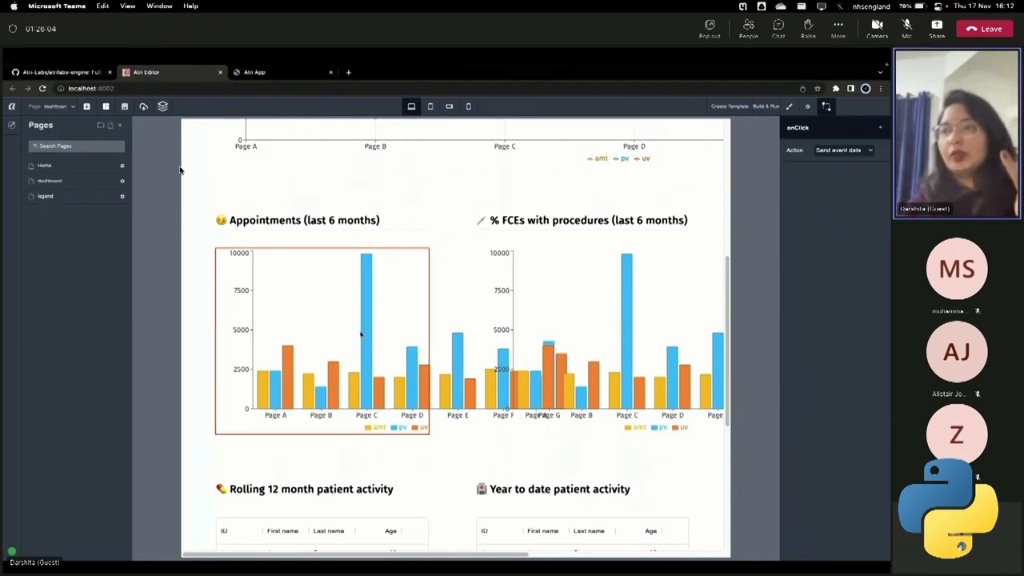
Bring up the project's main.py backend showing init_state, handle_page_request and handle_event.
{"action": "left_click", "coordinate": [573, 301]}
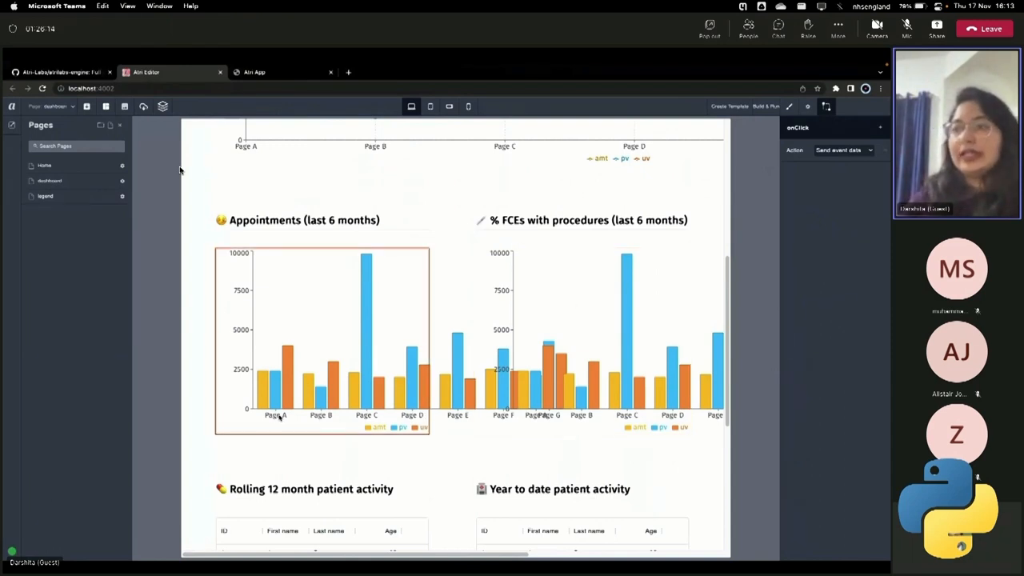
{"action": "scroll", "scroll_direction": "down", "scroll_amount": 3}
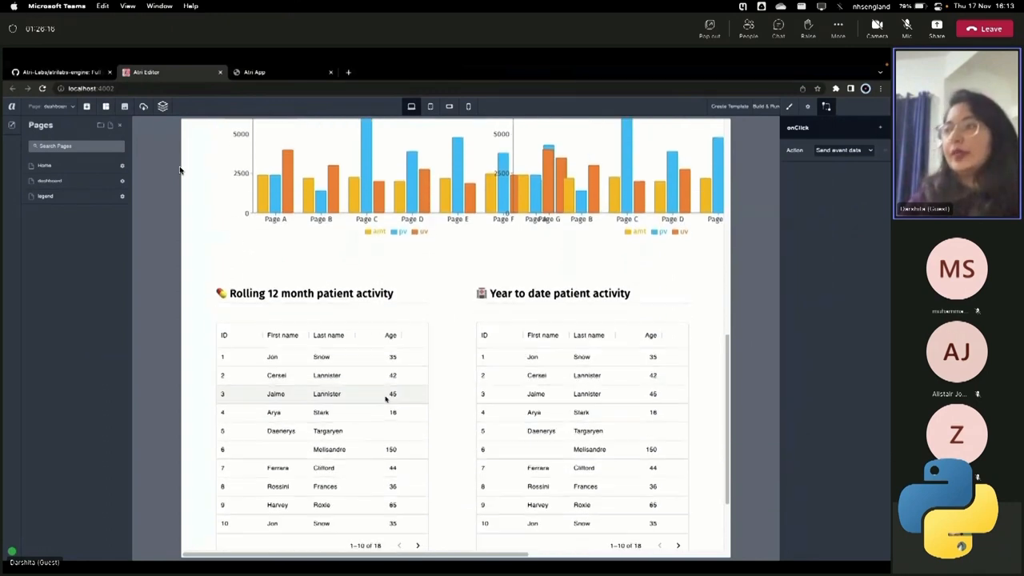
{"action": "scroll", "scroll_direction": "down", "scroll_amount": 3}
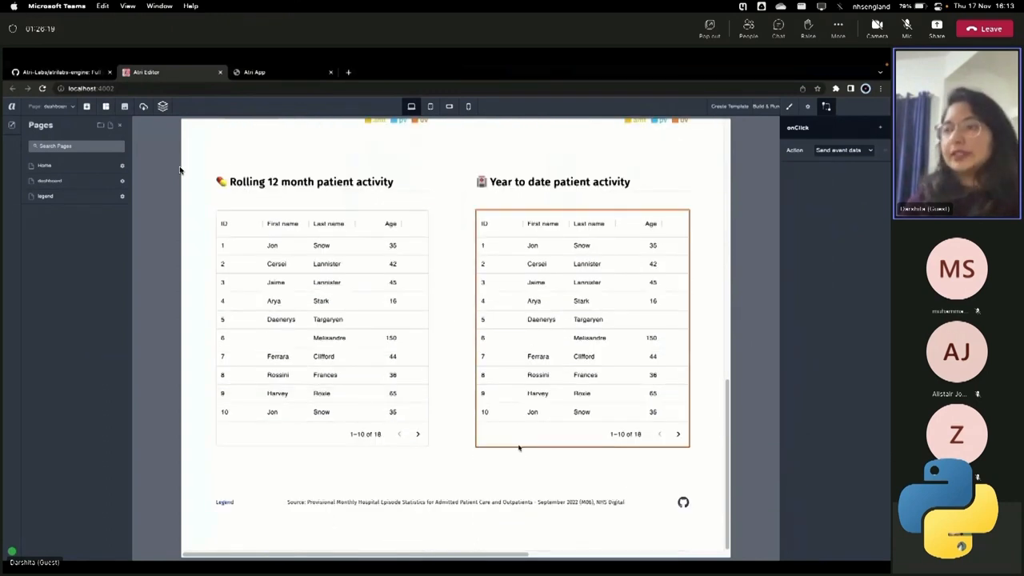
{"action": "scroll", "scroll_direction": "up", "scroll_amount": 3}
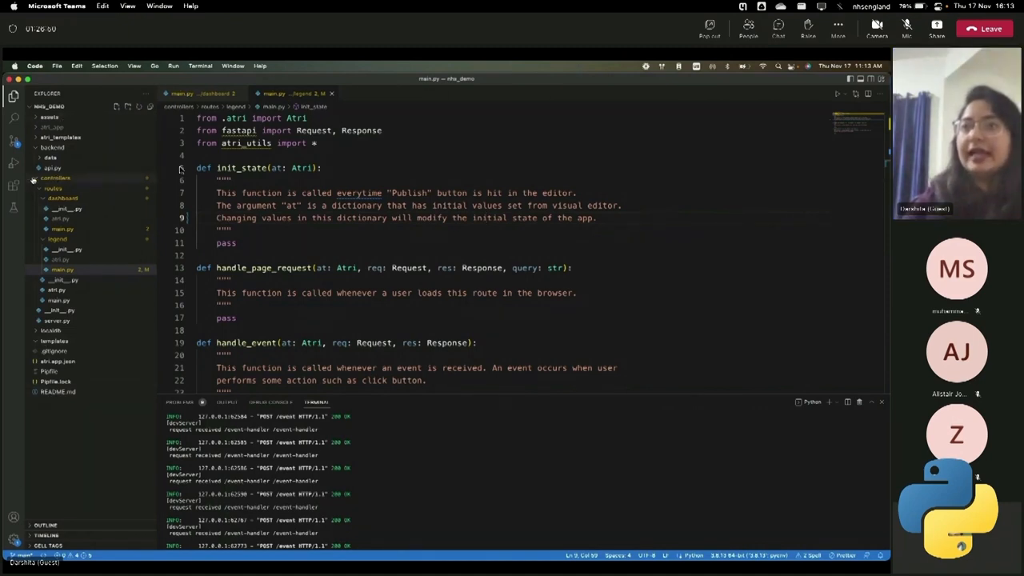
Collapse the dashboard route folder and expand the legend route to show its main.py.
{"action": "left_click", "coordinate": [53, 147]}
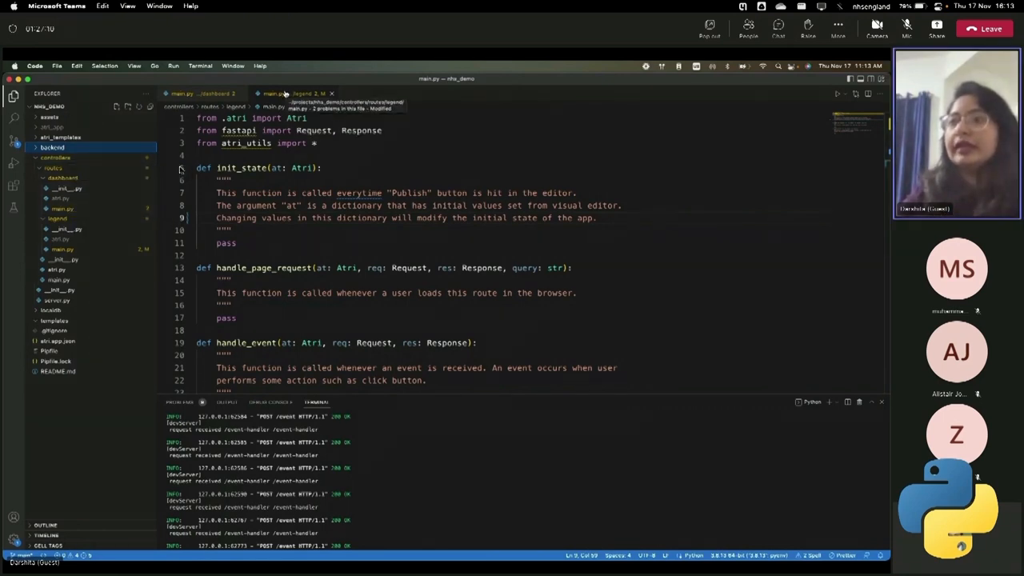
{"action": "left_click", "coordinate": [64, 177]}
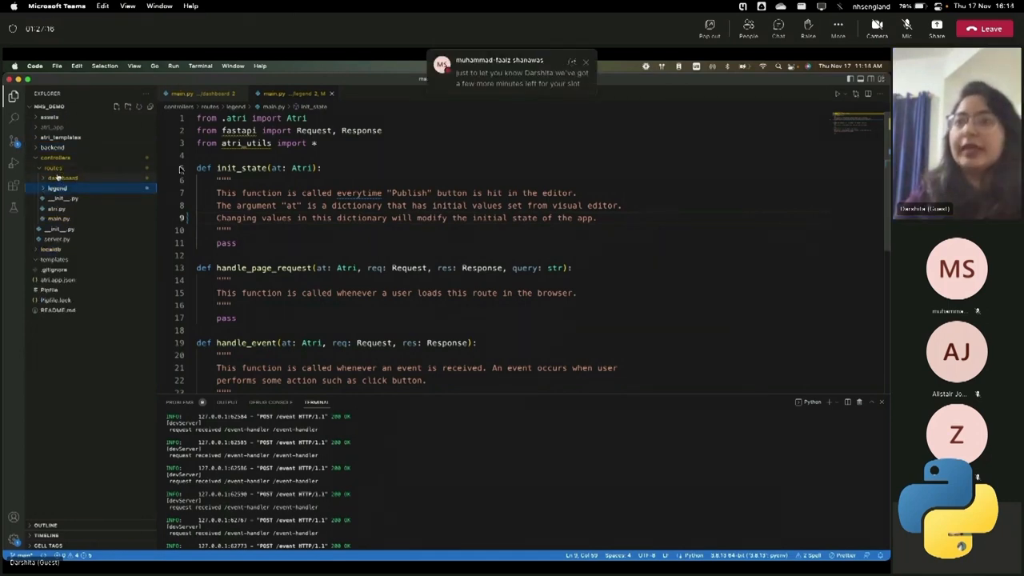
{"action": "mouse_move", "coordinate": [63, 178]}
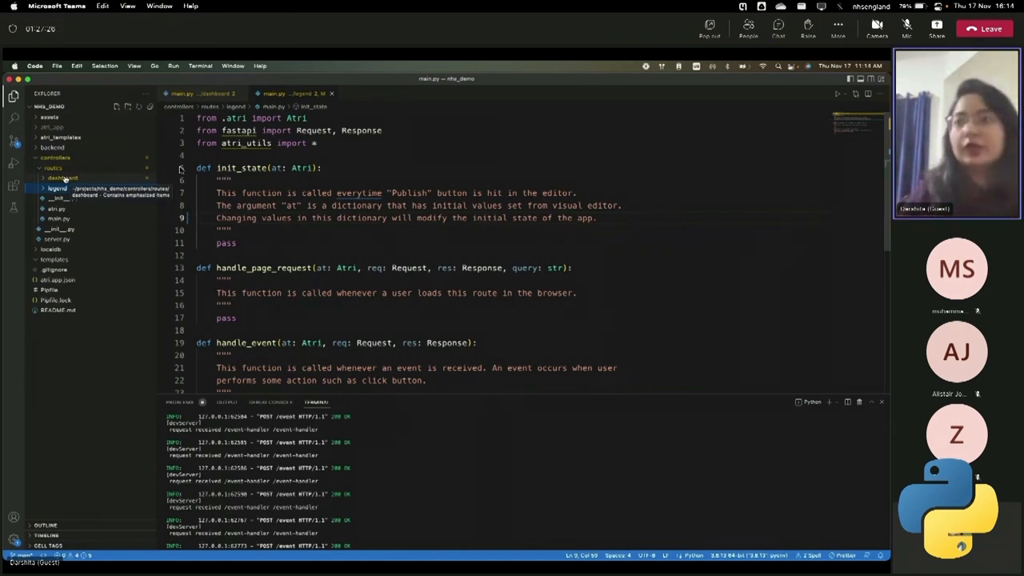
{"action": "left_click", "coordinate": [58, 189]}
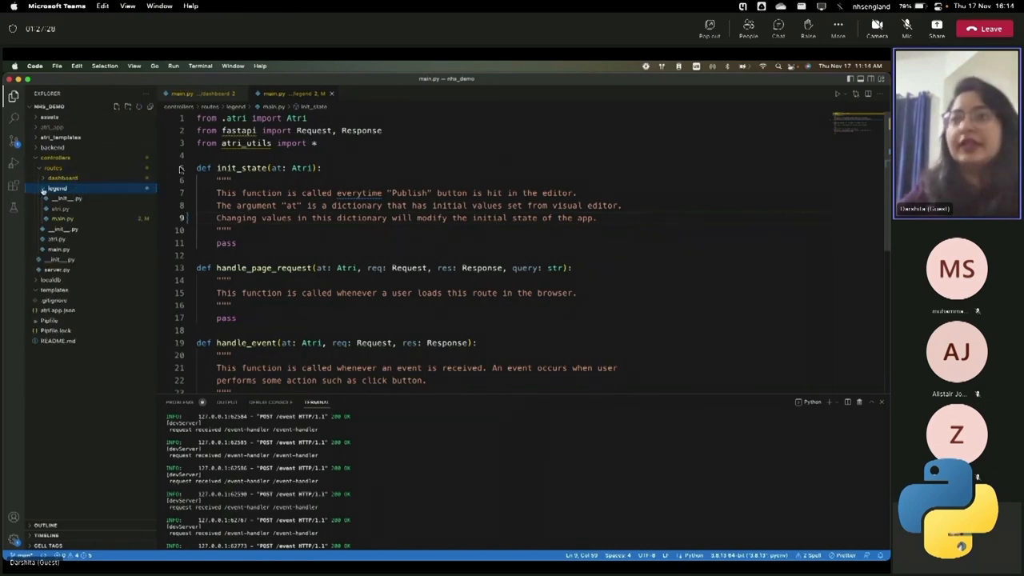
{"action": "left_click", "coordinate": [58, 189]}
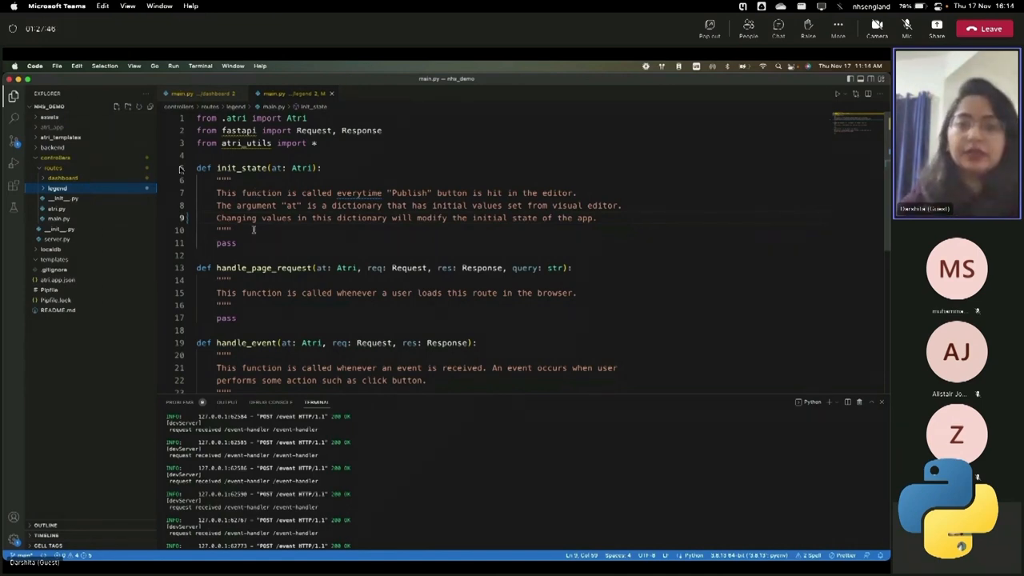
{"action": "mouse_move", "coordinate": [242, 168]}
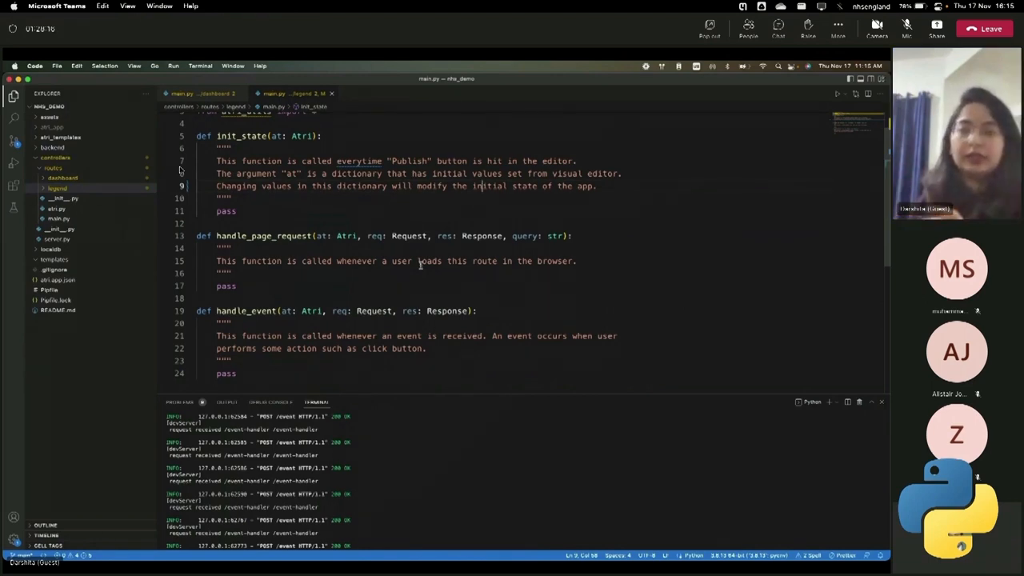
Comment out the old dropdown-change lines in handle_event and begin a new 'if' check.
{"action": "scroll", "scroll_direction": "down", "scroll_amount": 3}
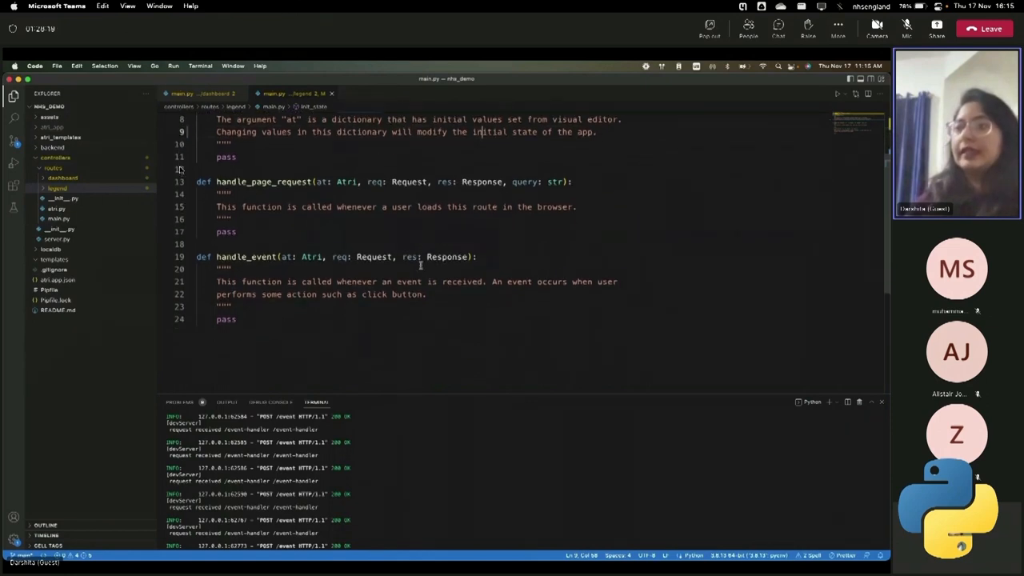
{"action": "scroll", "scroll_direction": "up", "scroll_amount": 3}
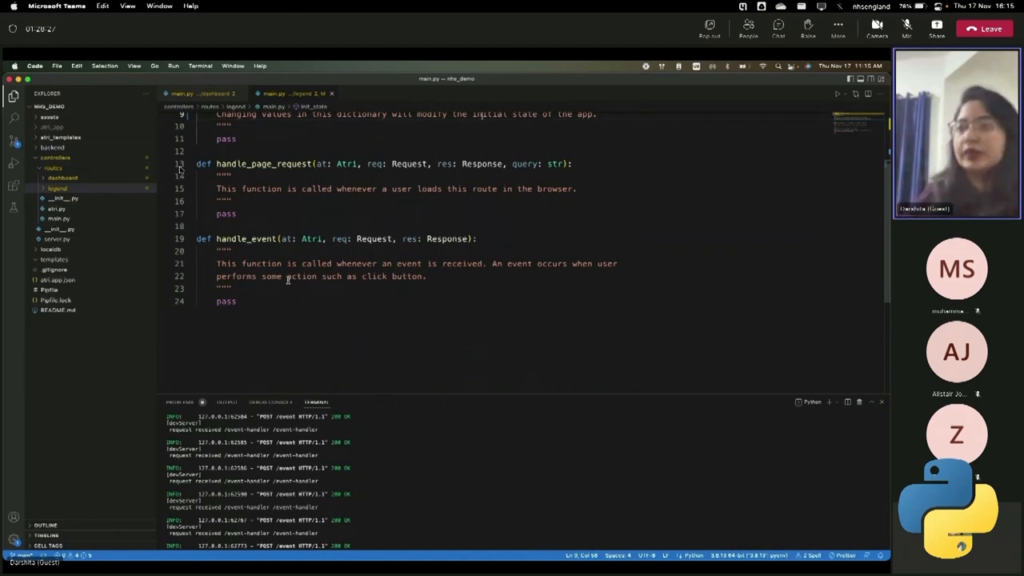
{"action": "scroll", "scroll_direction": "up", "scroll_amount": 3}
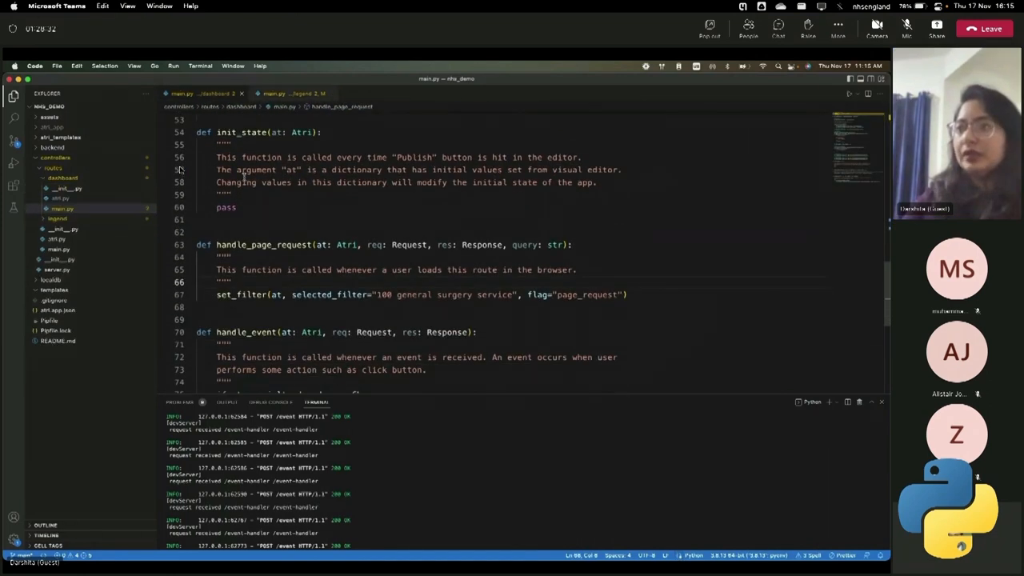
{"action": "scroll", "scroll_direction": "down", "scroll_amount": 3}
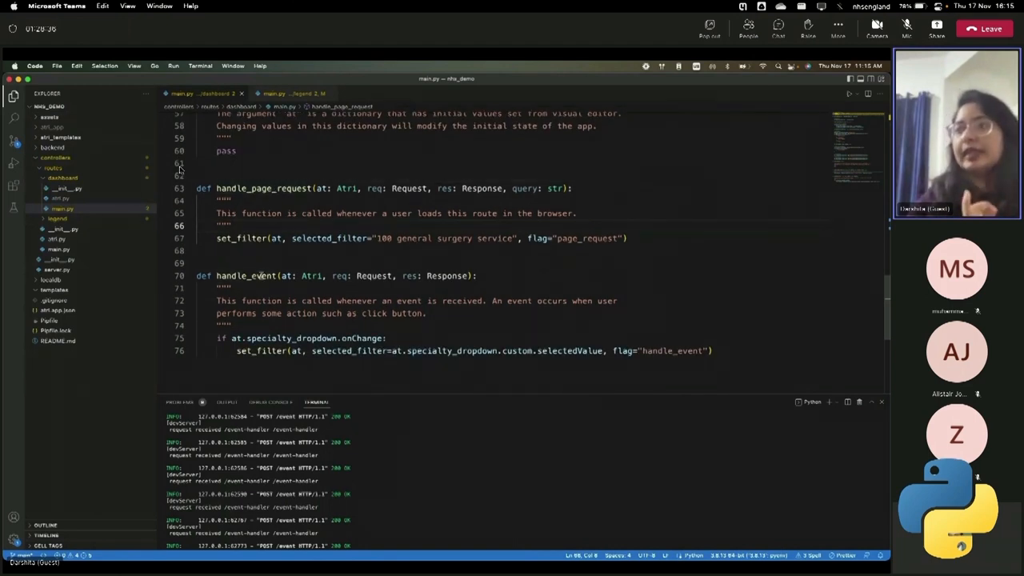
{"action": "mouse_move", "coordinate": [237, 237]}
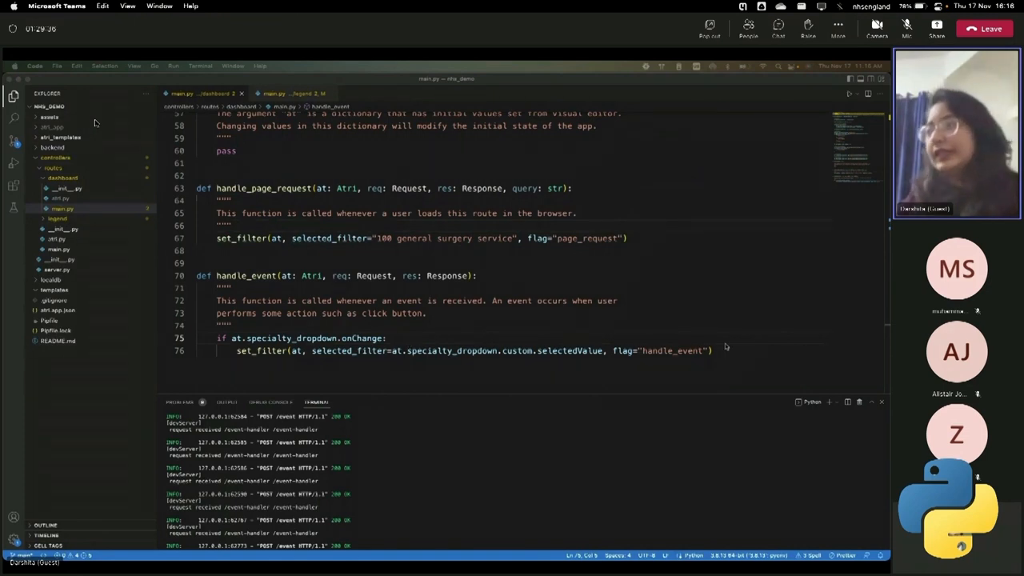
{"action": "key", "text": "Return"}
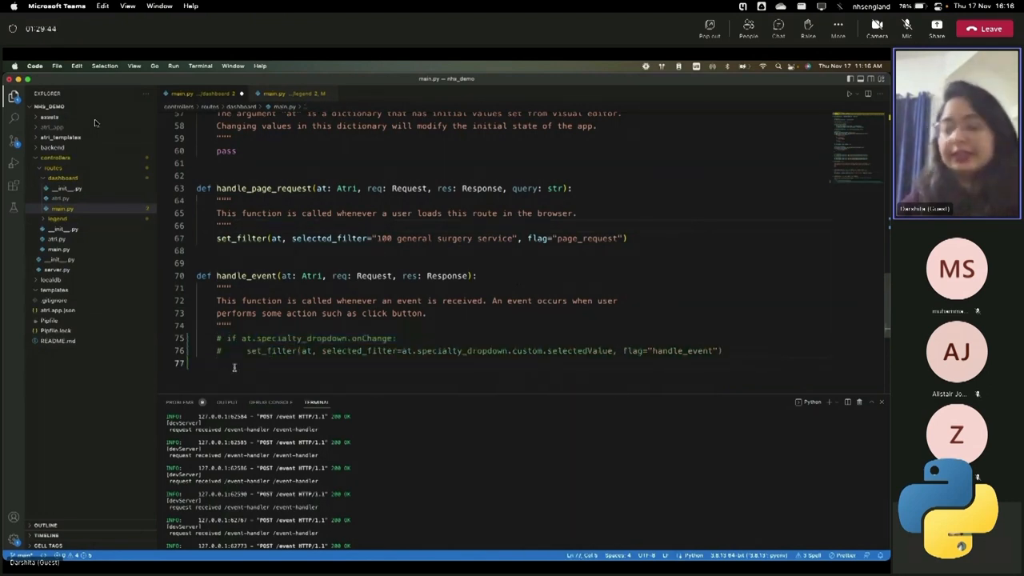
{"action": "type", "text": "if"}
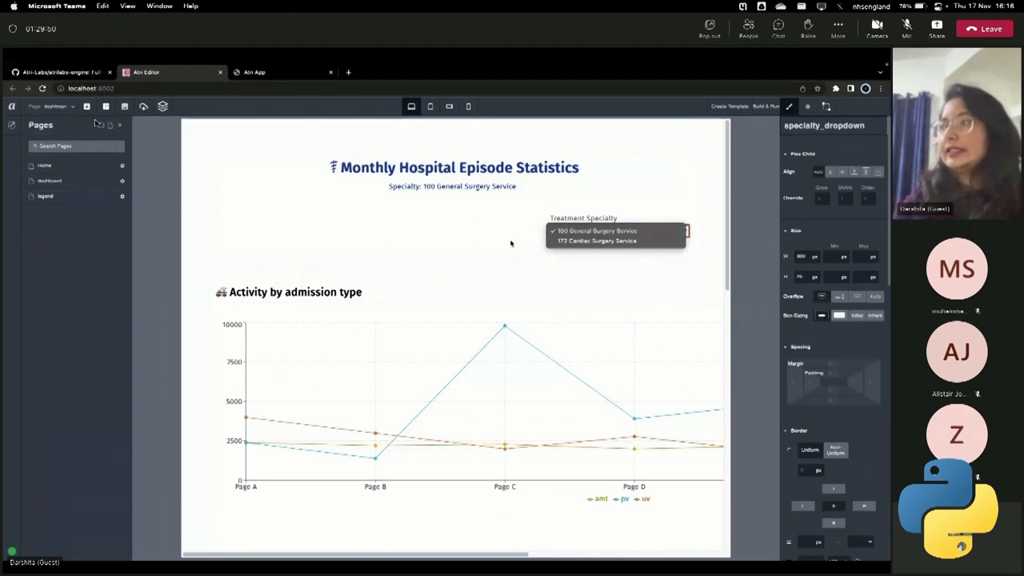
{"action": "left_click", "coordinate": [595, 230]}
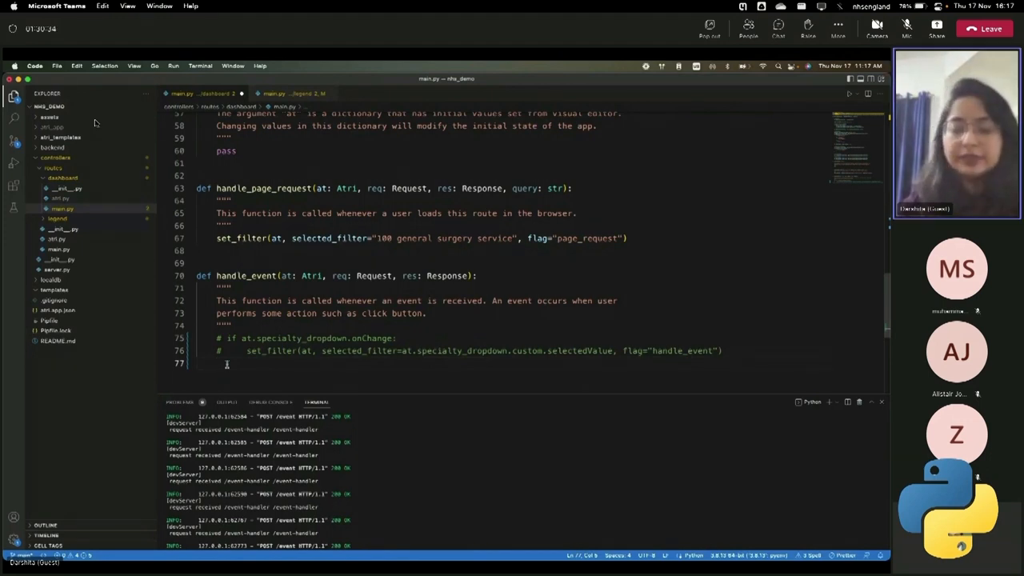
Write 'if at.specialty_dropdown.onChange:' and start the set_filter call beneath it.
{"action": "type", "text": "if"}
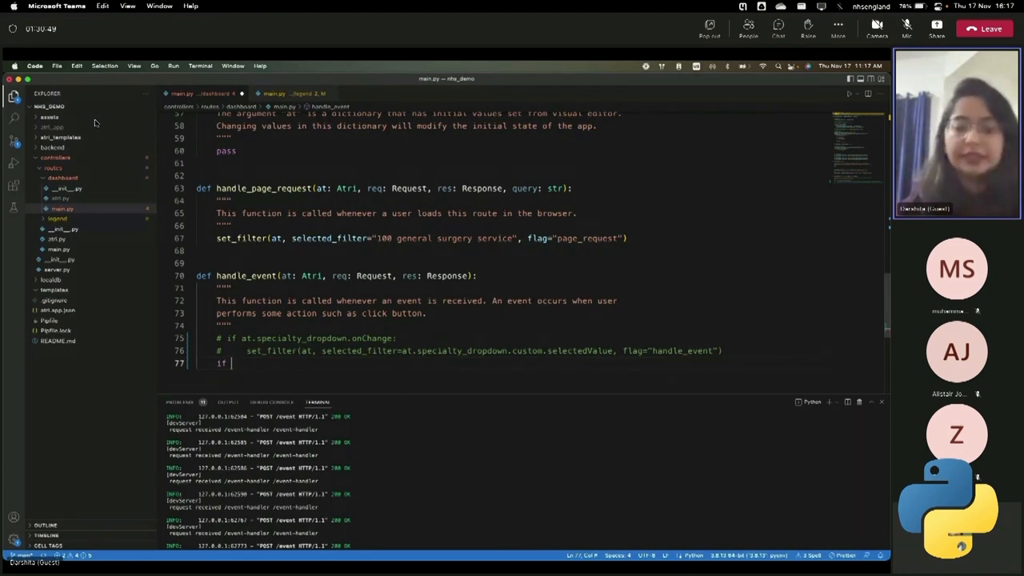
{"action": "type", "text": "at"}
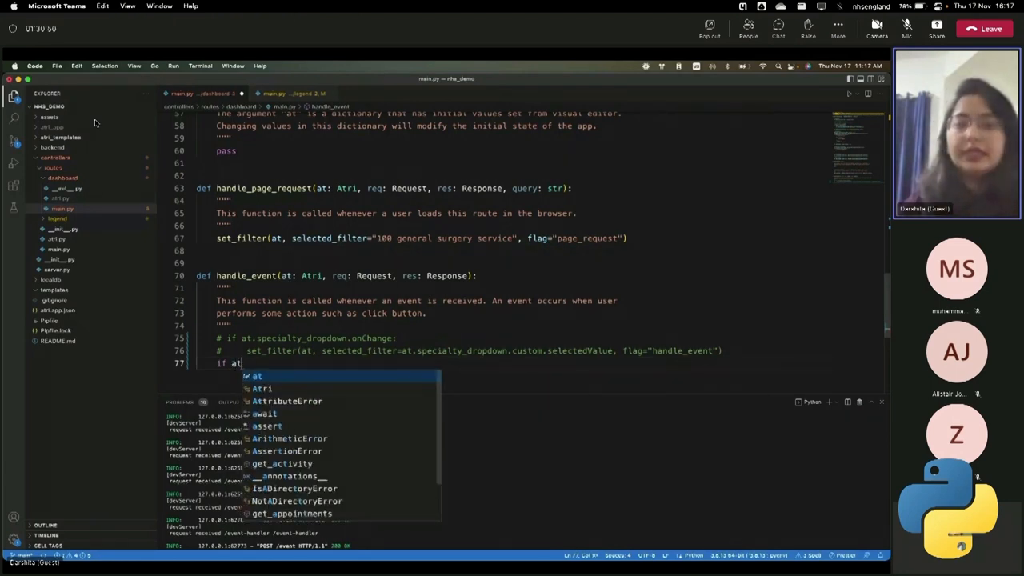
{"action": "type", "text": ".specialty_dropdown"}
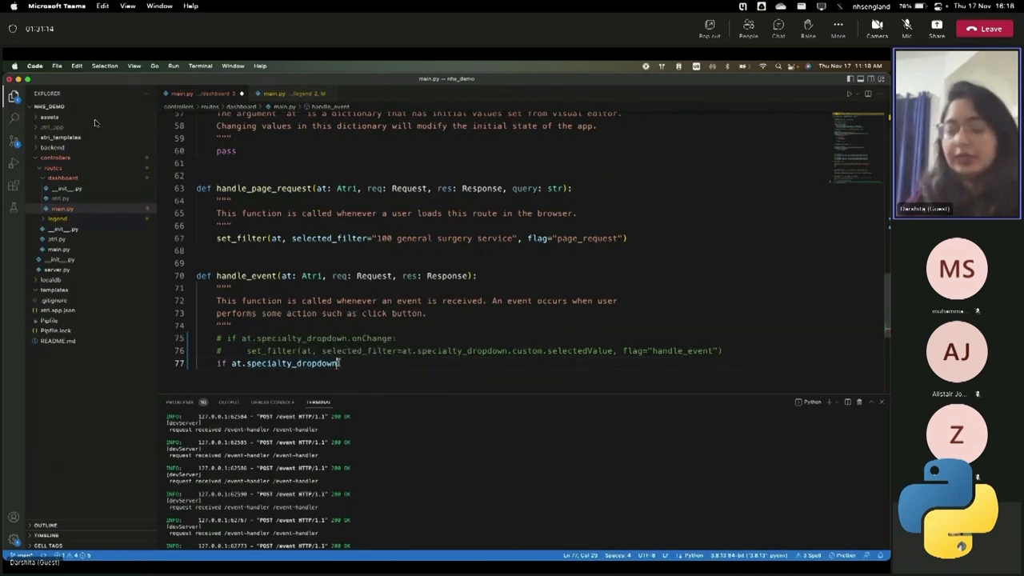
{"action": "type", "text": ".onChange:"}
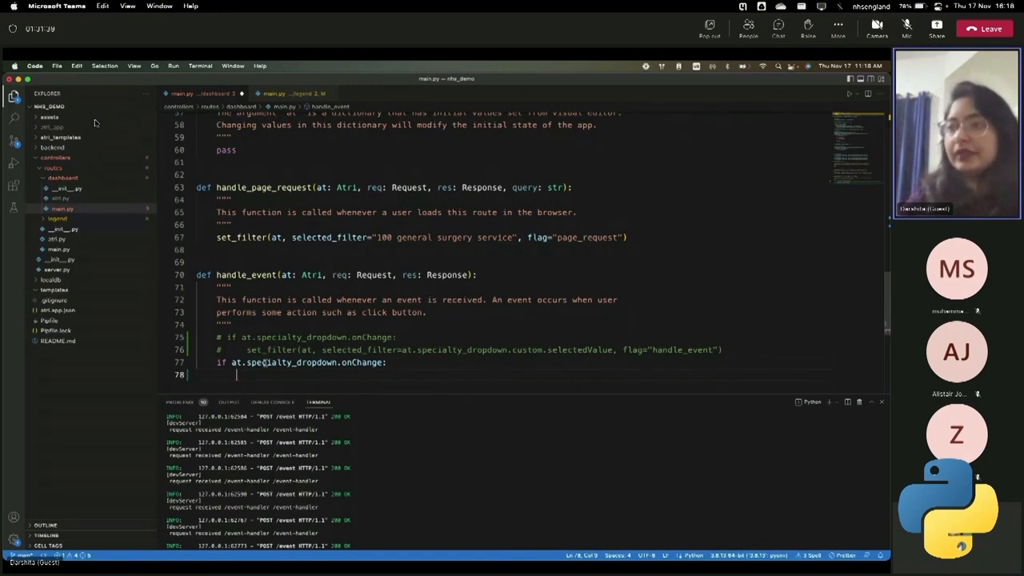
{"action": "type", "text": "set_filter(at,"}
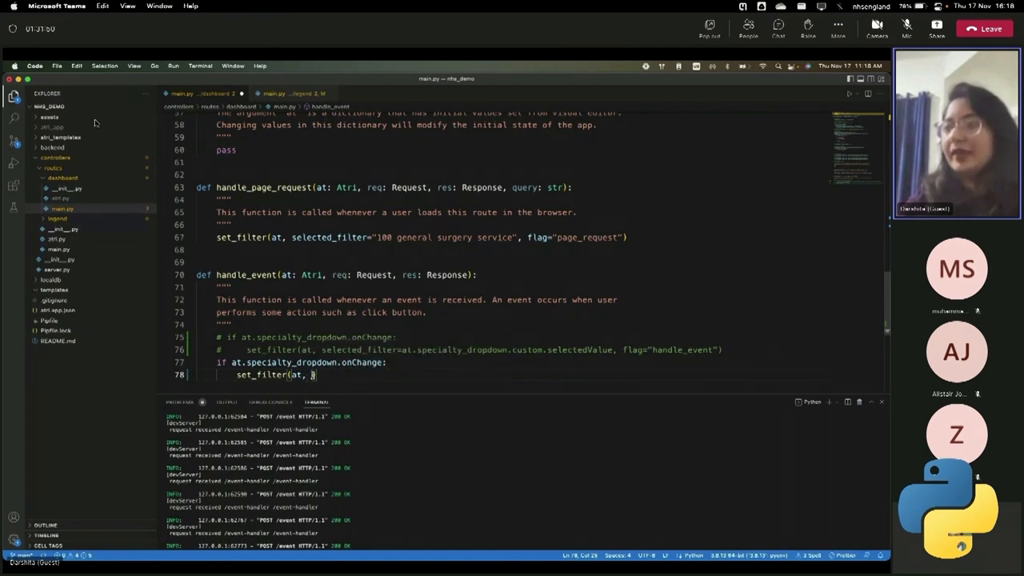
Complete set_filter(at, selected_filter=at.specialty_dropdown.custom.selectedValue, ...) with the 'handle_event' flag.
{"action": "type", "text": "selected_filter="}
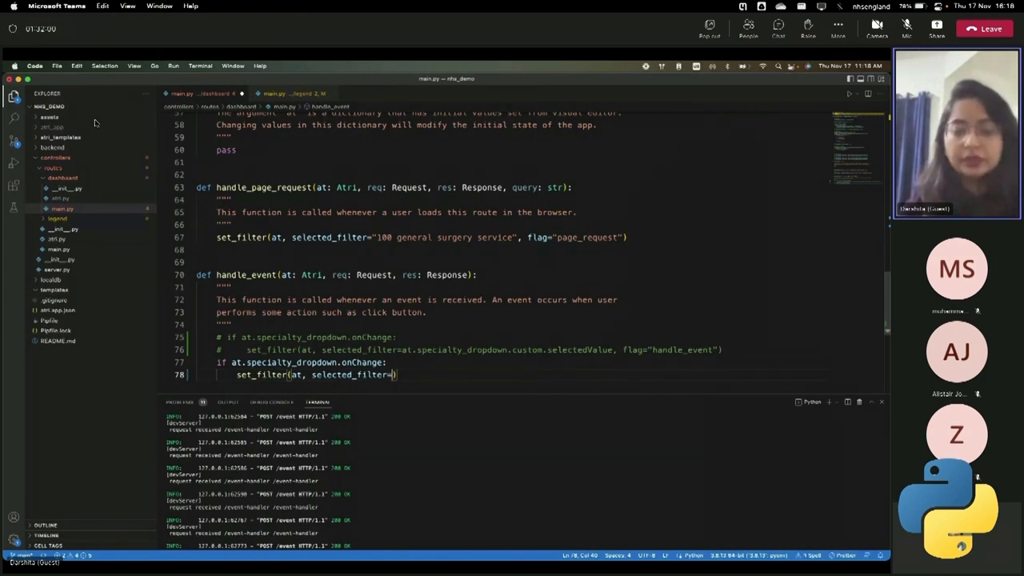
{"action": "type", "text": "at"}
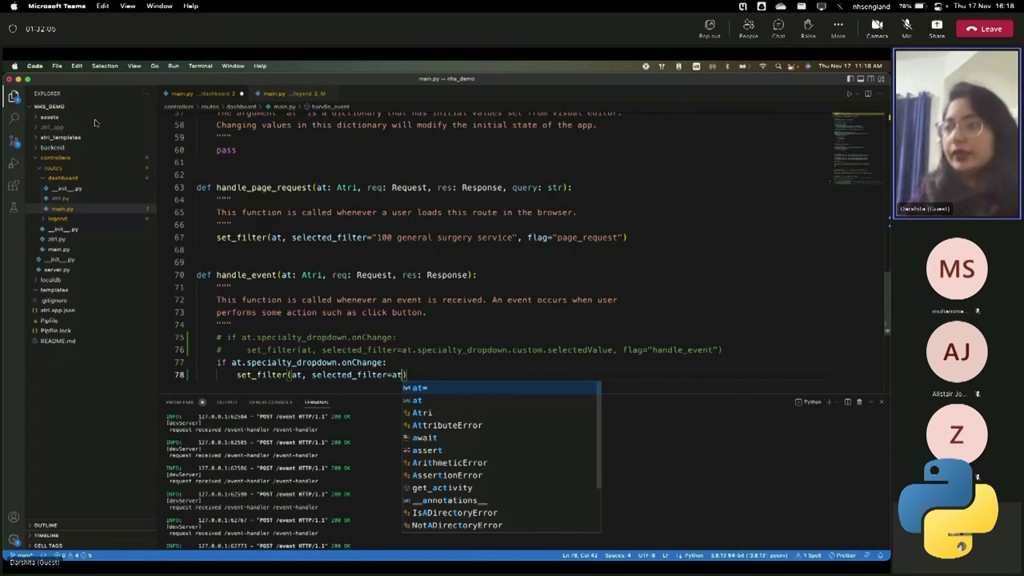
{"action": "type", "text": "."}
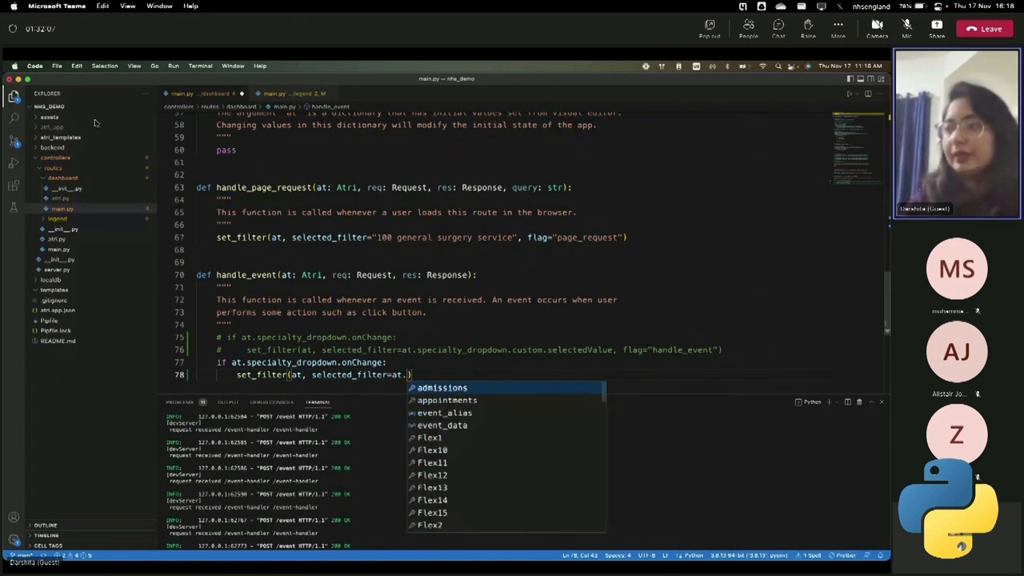
{"action": "type", "text": "specialty_dropdown.custom"}
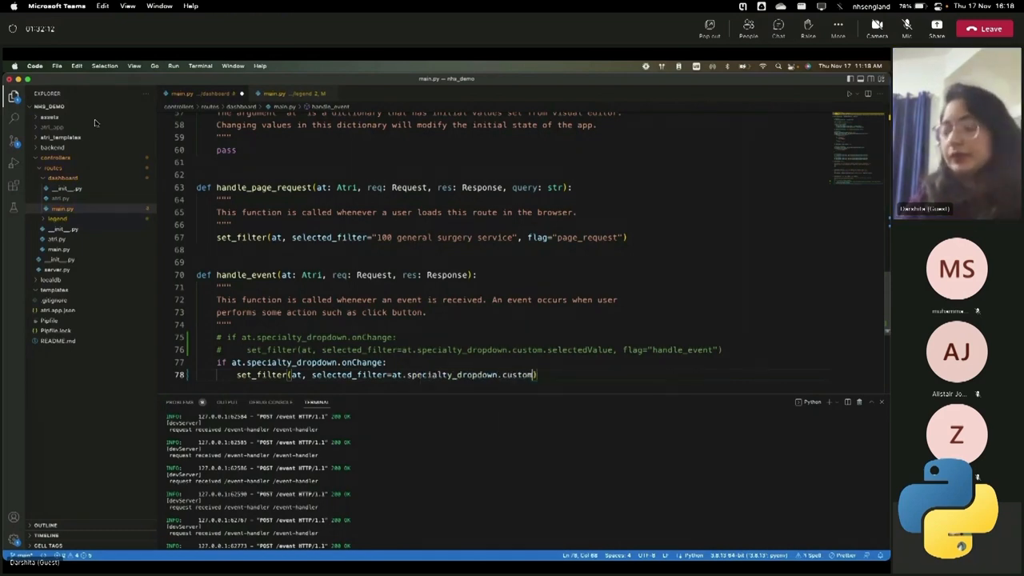
{"action": "type", "text": "."}
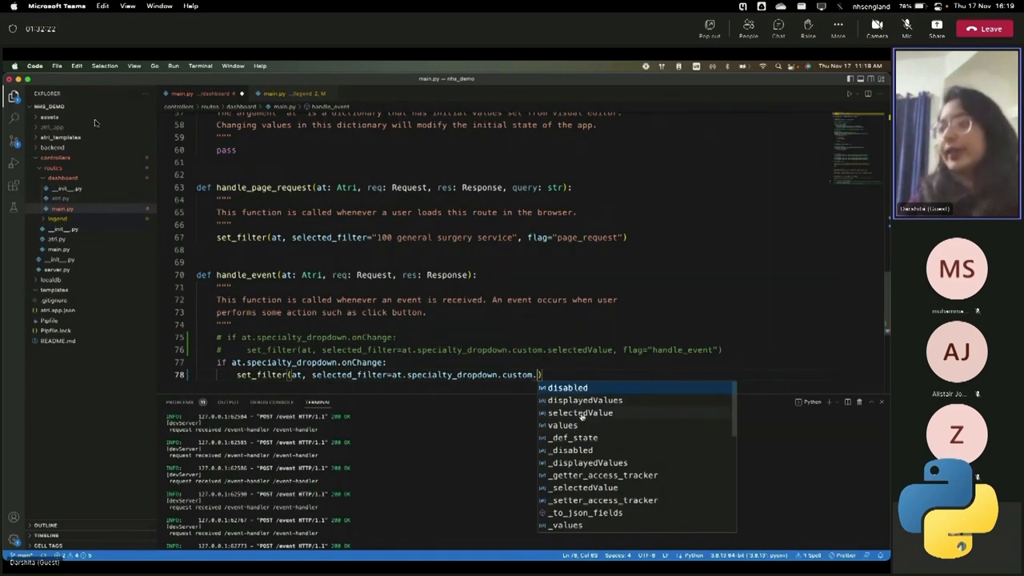
{"action": "left_click", "coordinate": [579, 413]}
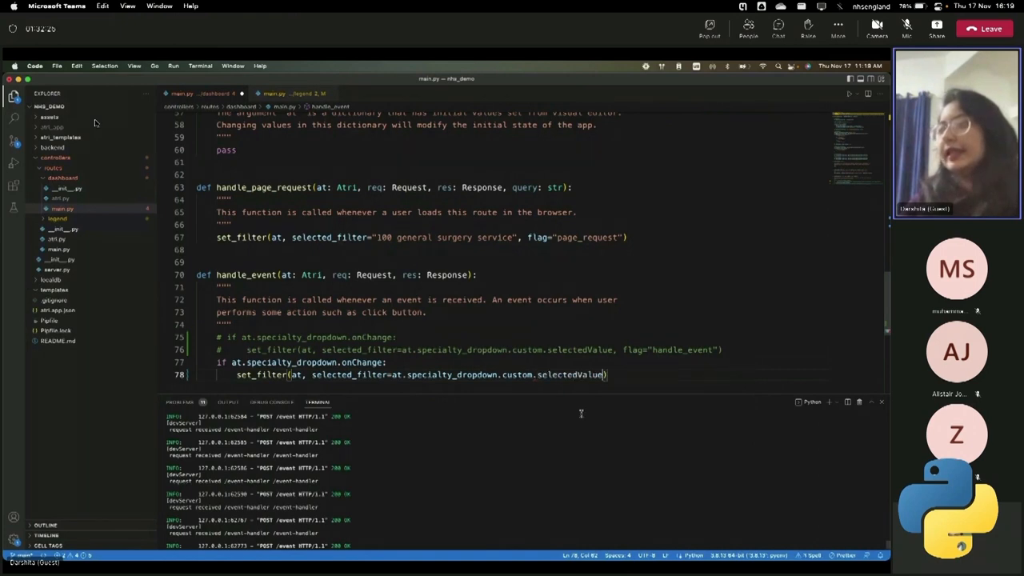
{"action": "mouse_move", "coordinate": [563, 375]}
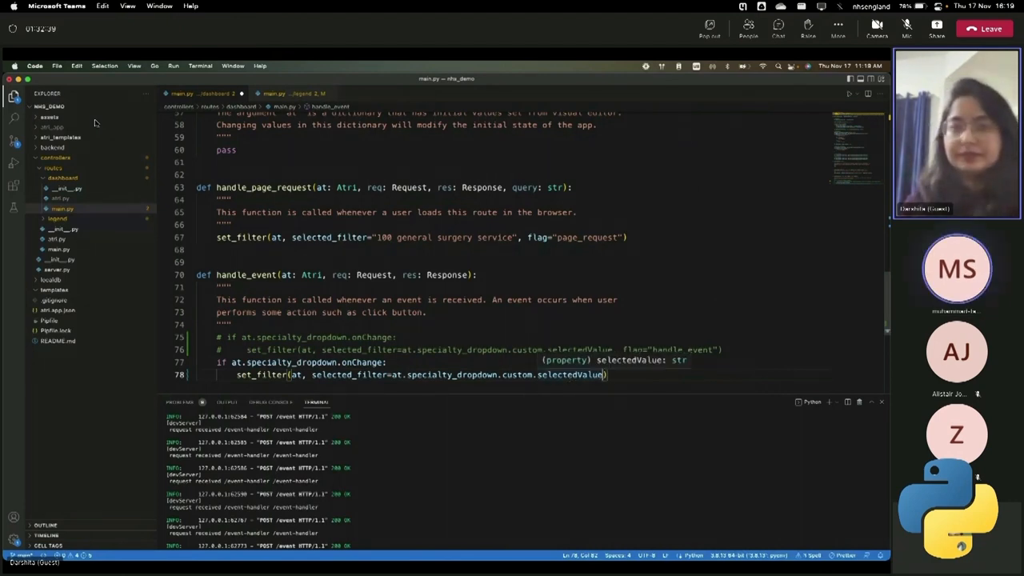
{"action": "type", "text": ", flag=\"handle_event"}
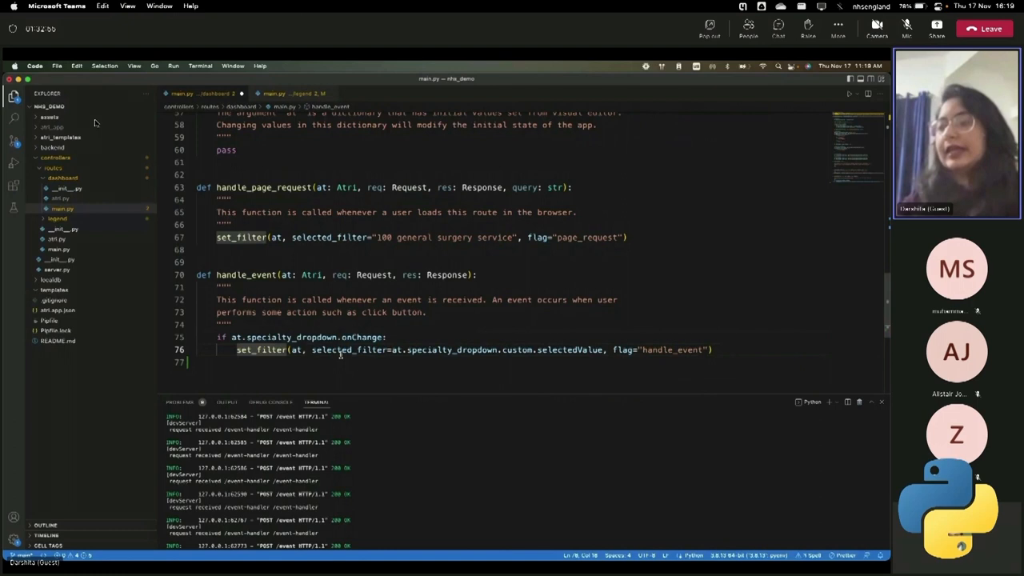
{"action": "mouse_move", "coordinate": [259, 349]}
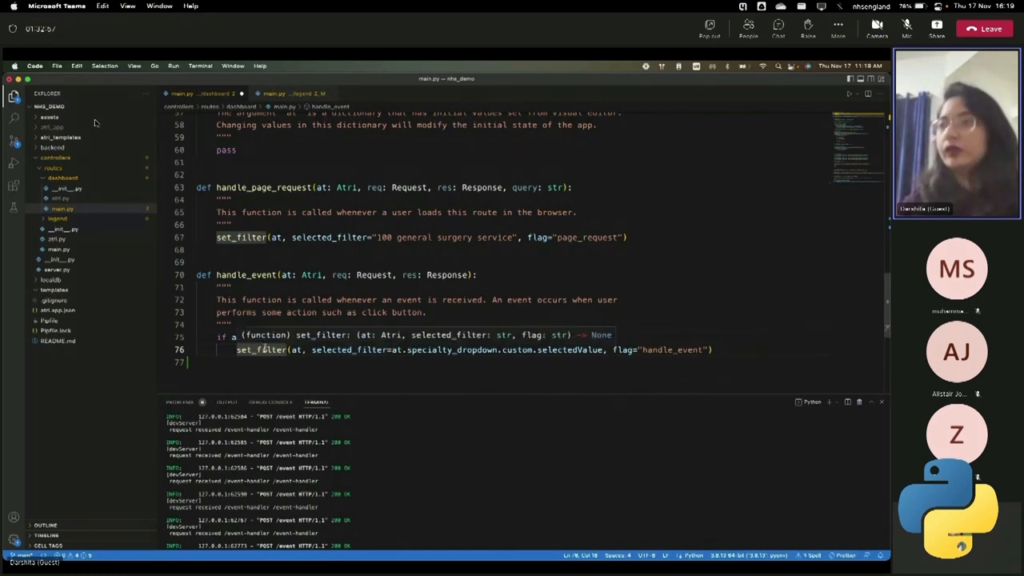
Scroll through set_filter's definition, then return to the Atri Editor dashboard page.
{"action": "scroll", "scroll_direction": "up", "scroll_amount": 3}
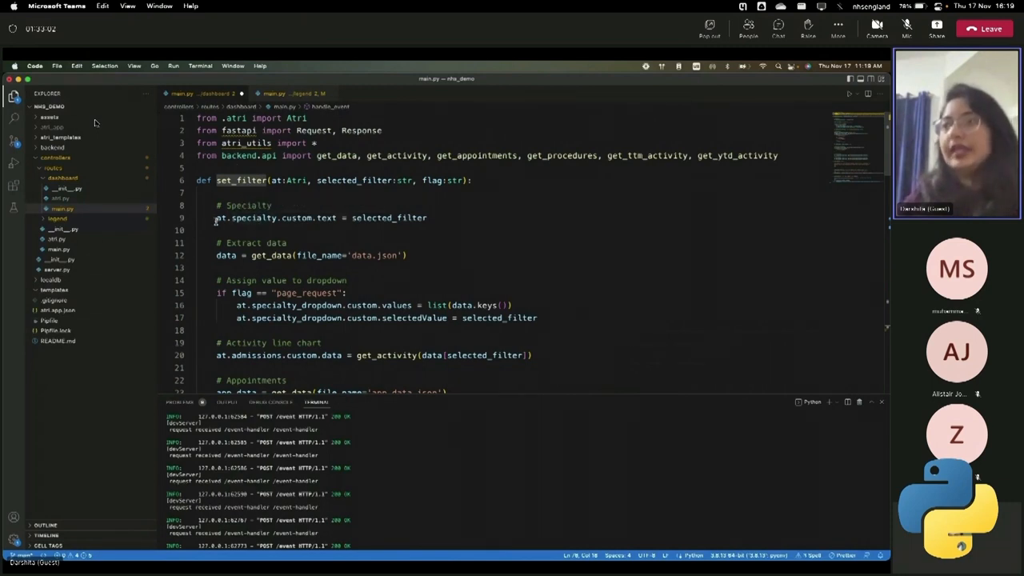
{"action": "mouse_move", "coordinate": [297, 218]}
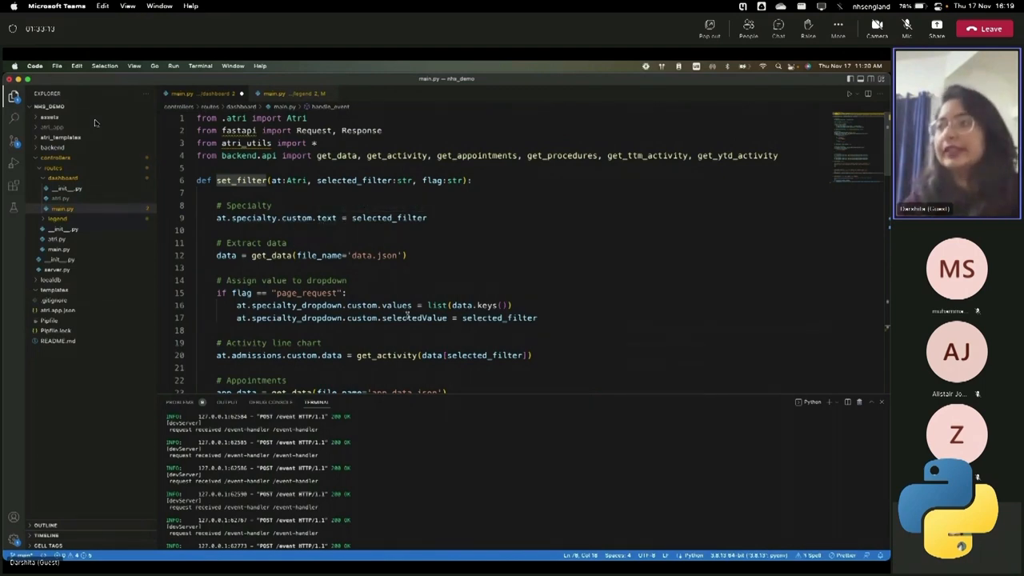
{"action": "scroll", "scroll_direction": "down", "scroll_amount": 3}
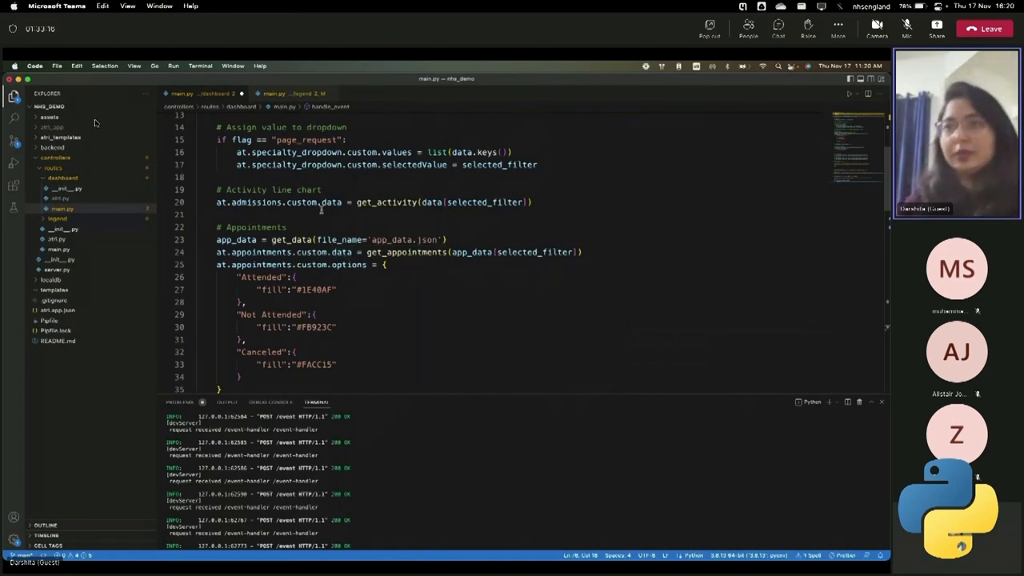
{"action": "left_click", "coordinate": [323, 214]}
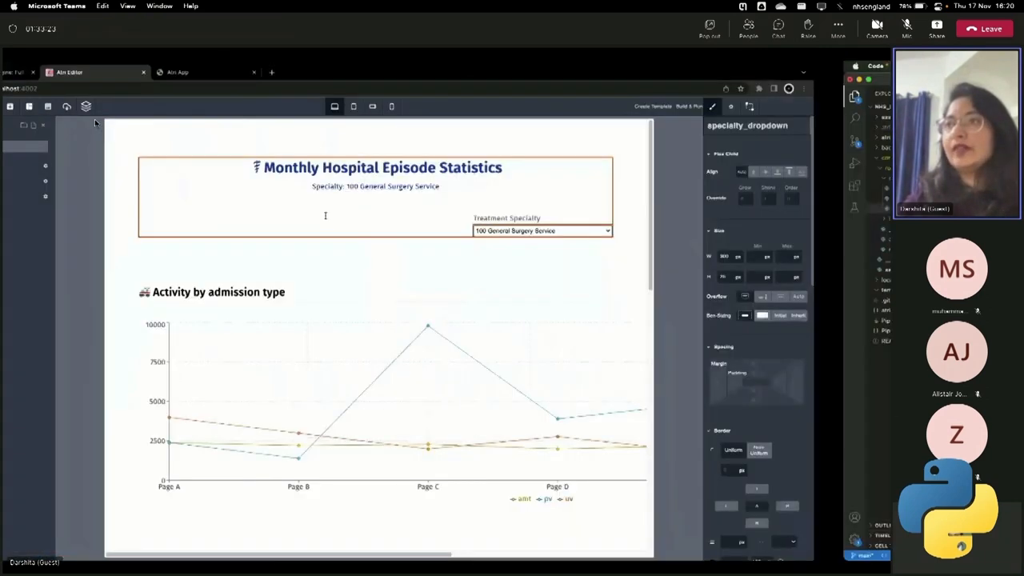
Show the running dashboard app with the 130 ophthalmology service specialty selected.
{"action": "left_click", "coordinate": [255, 72]}
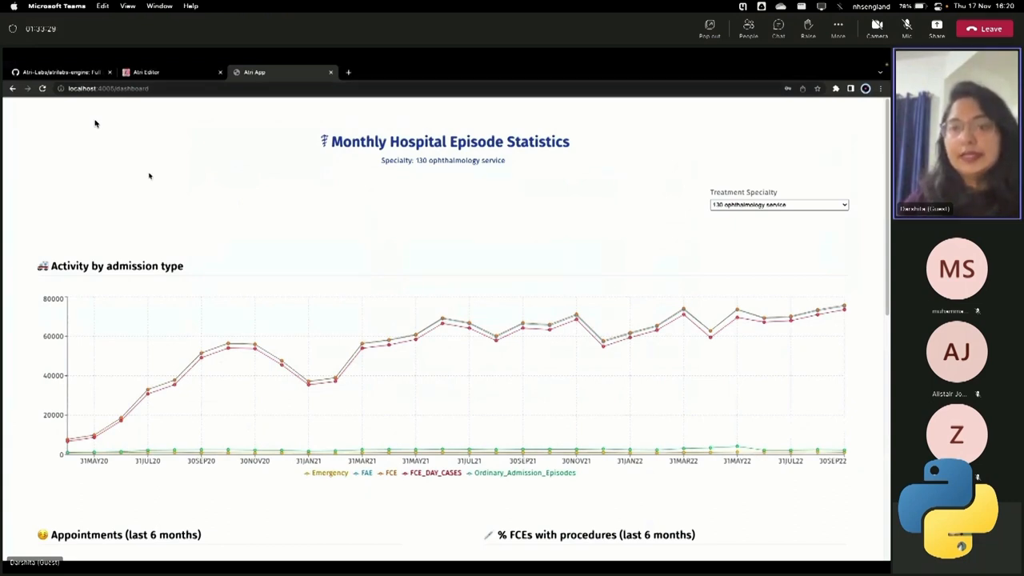
{"action": "mouse_move", "coordinate": [205, 180]}
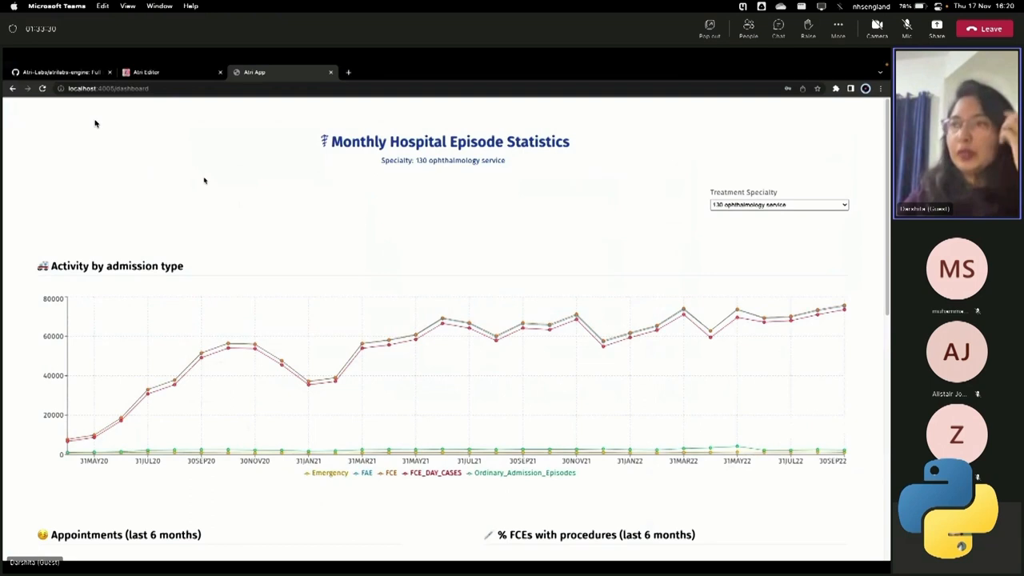